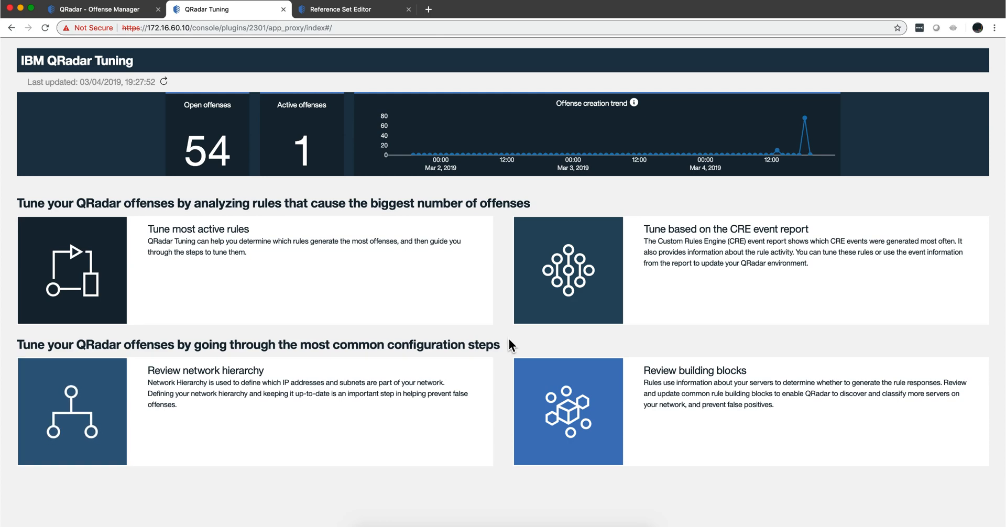
mouse_move(689, 252)
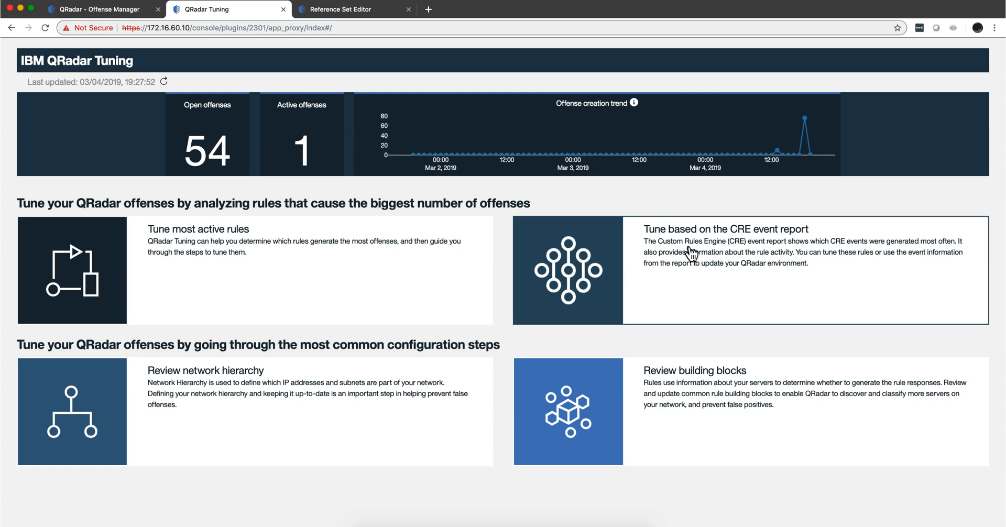
mouse_move(683, 251)
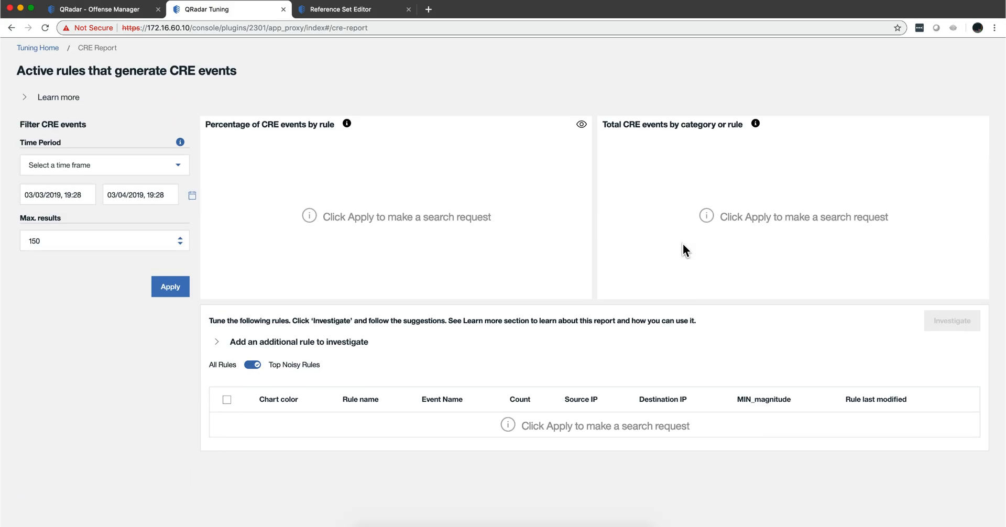
mouse_move(88, 106)
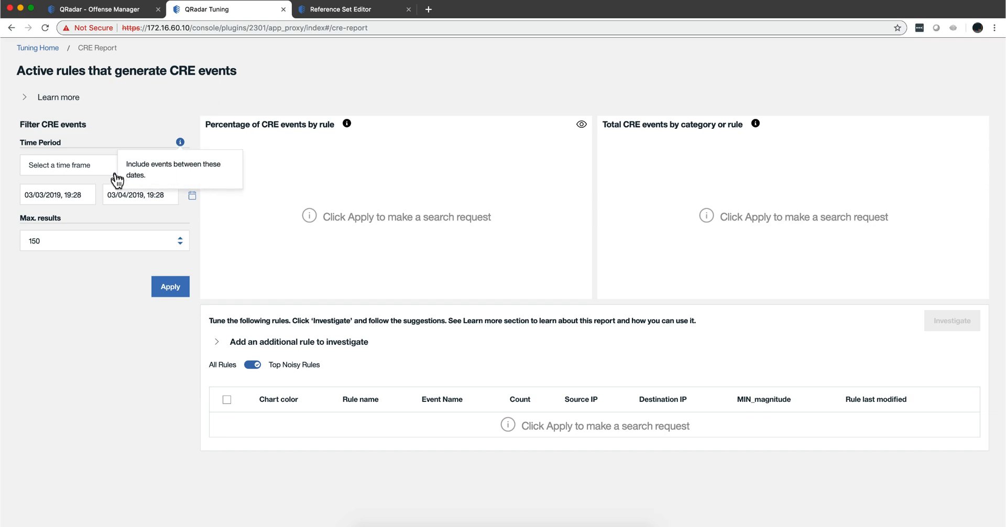
mouse_move(178, 172)
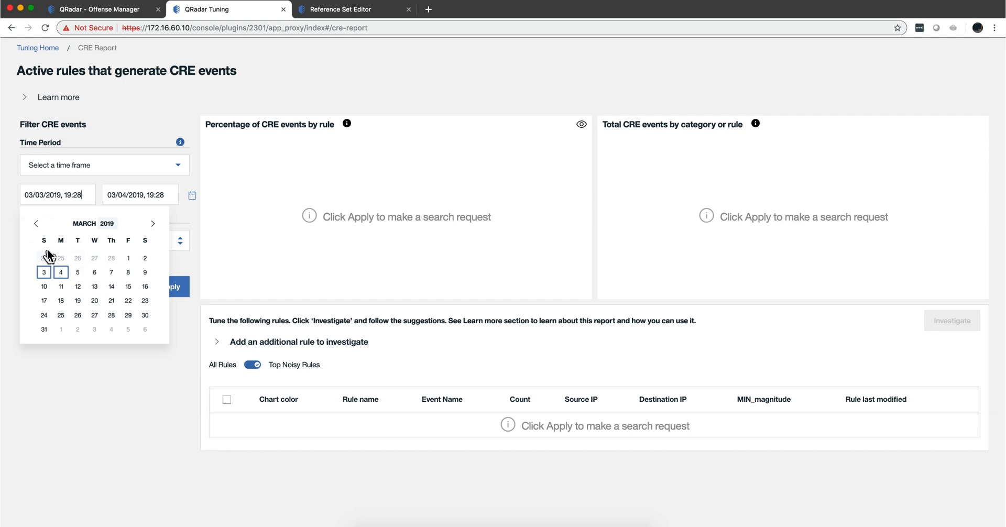
Step: Pick February 25, 2019 in the start-date calendar so the period begins 02/25/2019 00:00
left_click(36, 224)
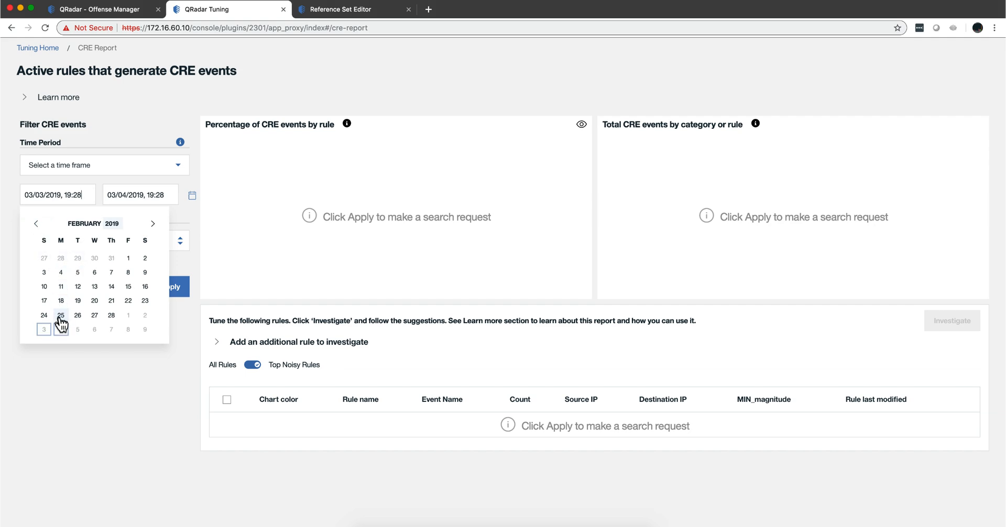
left_click(61, 315)
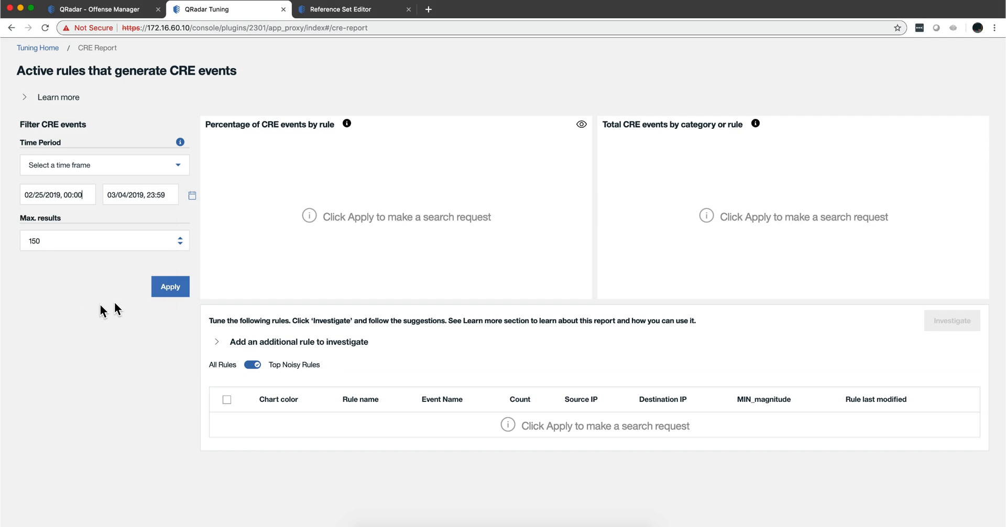
left_click(170, 286)
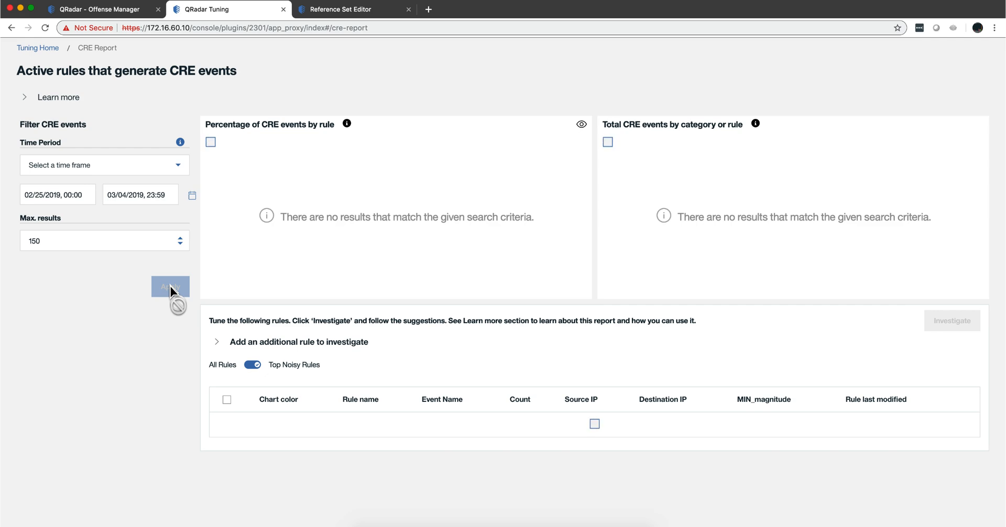
Step: Apply the date filter to populate the CRE charts and rule table, and expand Learn more
left_click(169, 287)
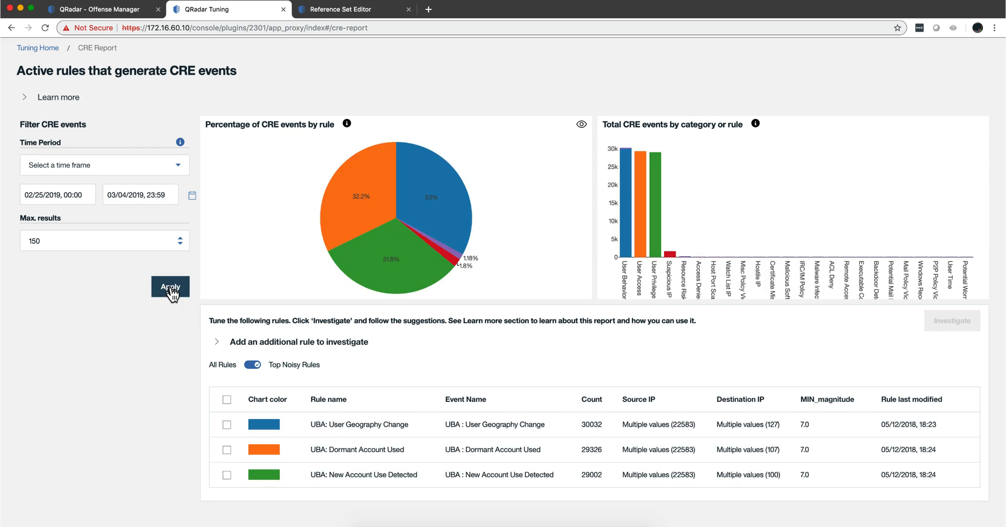
mouse_move(314, 114)
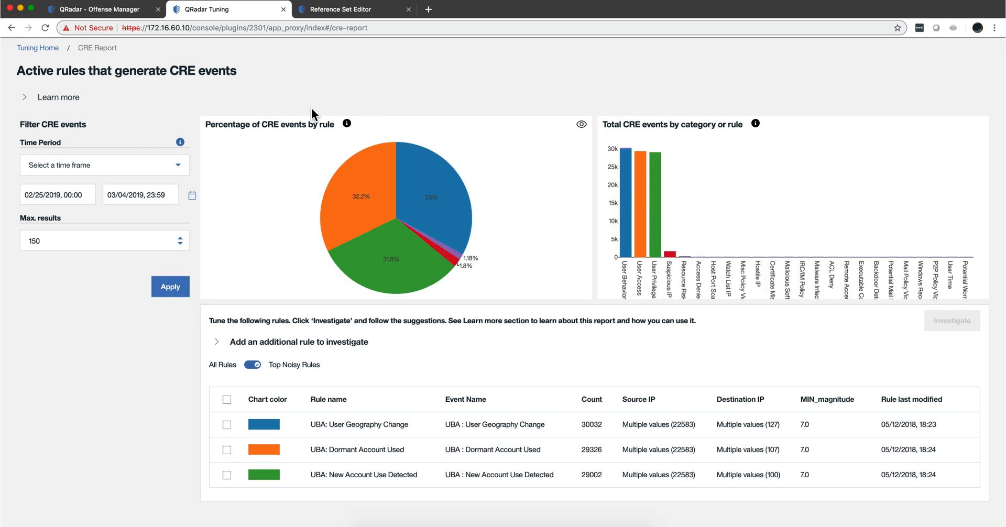
mouse_move(24, 105)
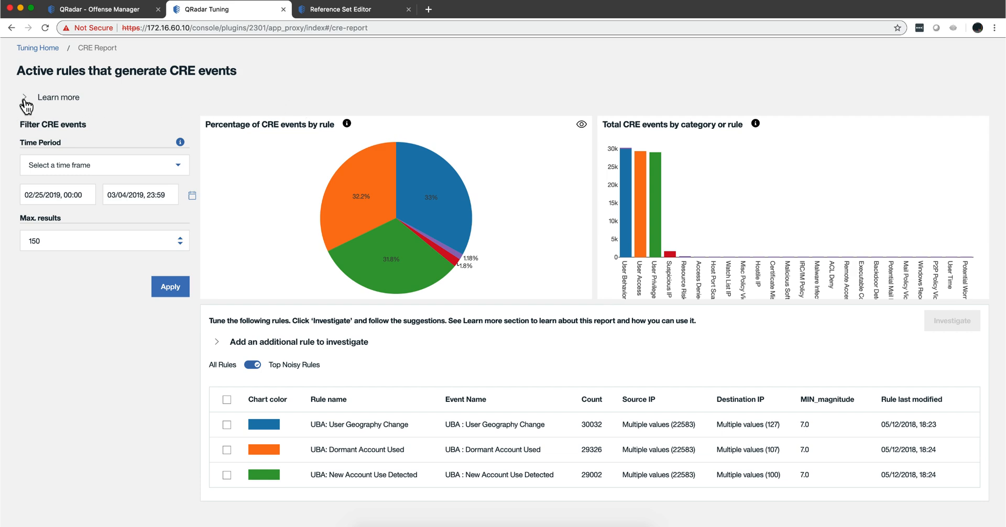
left_click(24, 97)
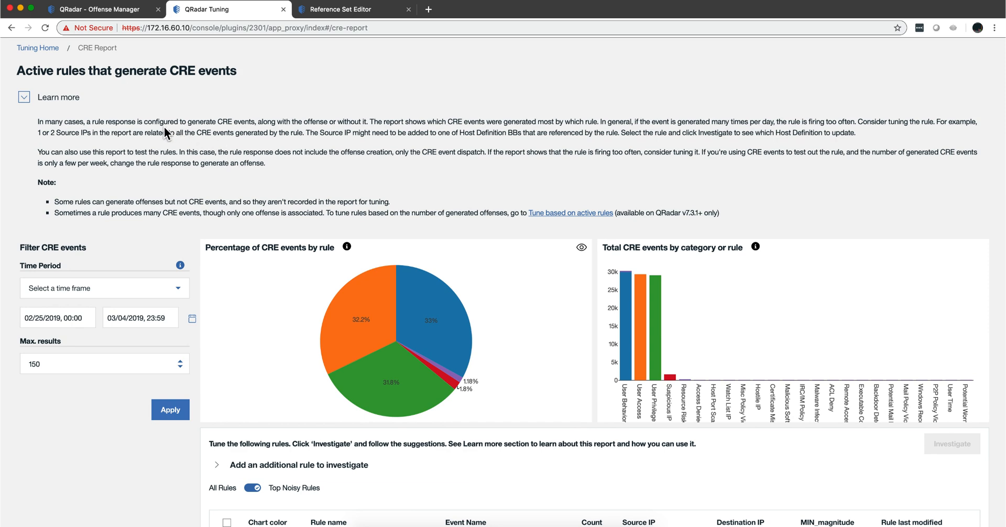
mouse_move(279, 163)
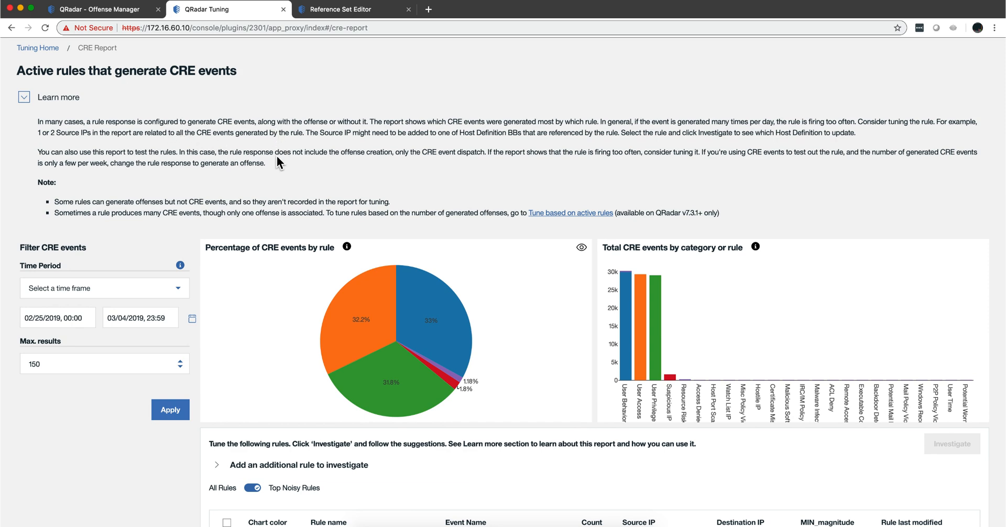
mouse_move(459, 194)
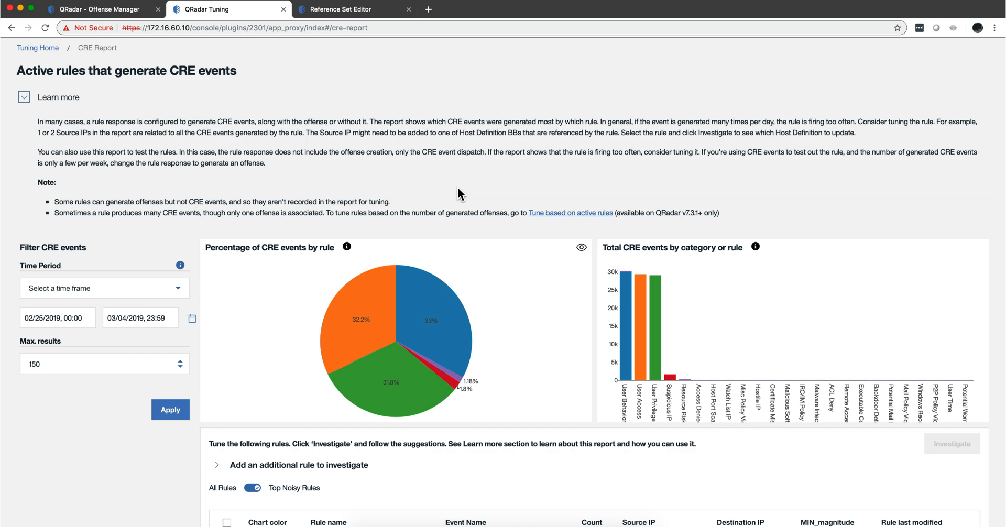
scroll("down", 3)
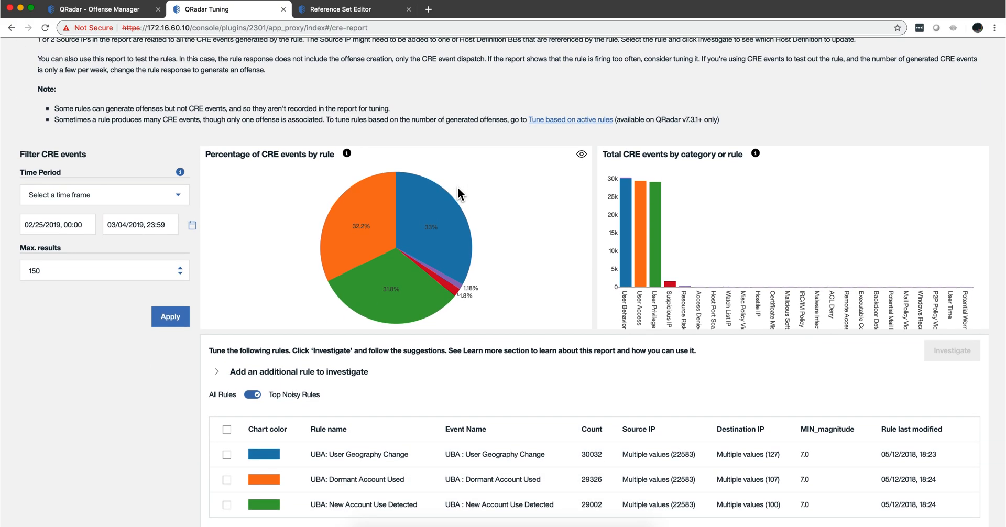
mouse_move(361, 454)
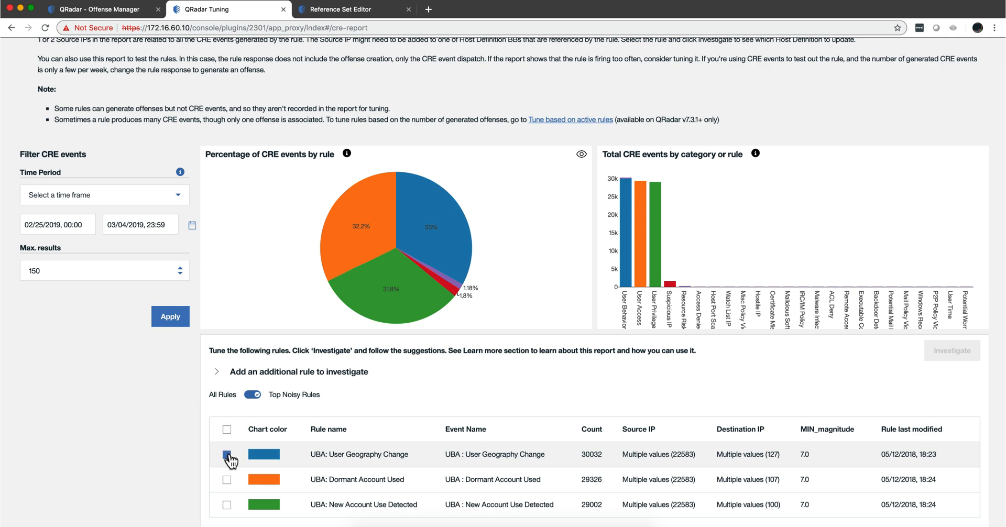
Step: Investigate UBA: User Geography Change and bring its definition up in the rule wizard editor
left_click(227, 454)
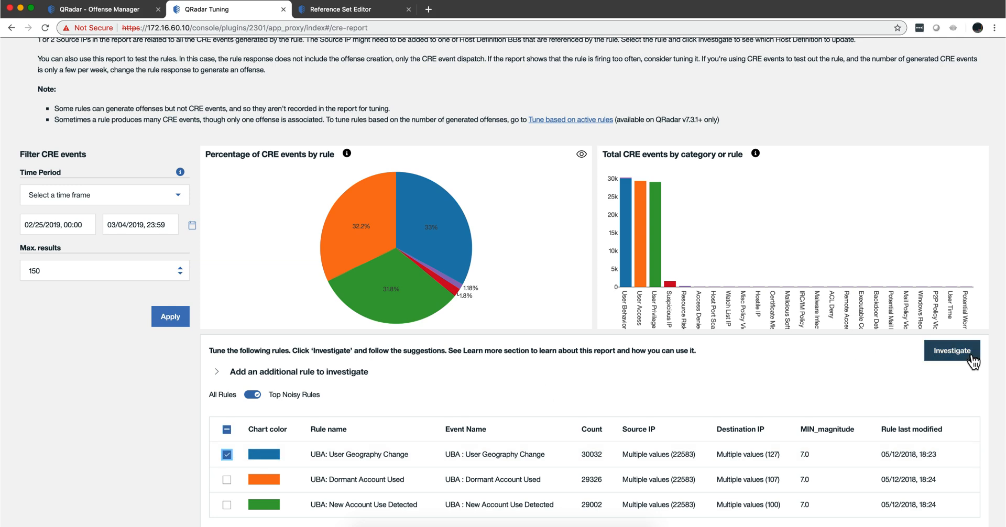
left_click(952, 350)
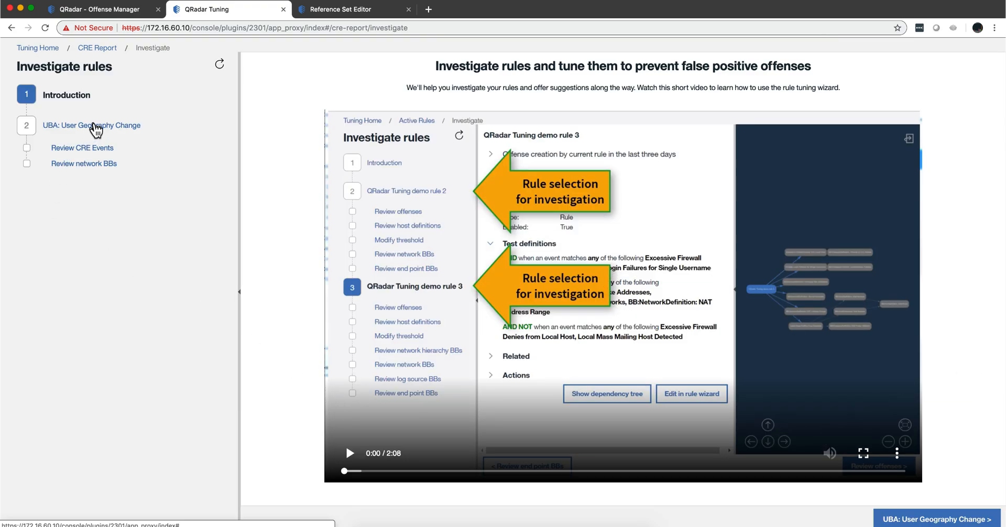
left_click(91, 125)
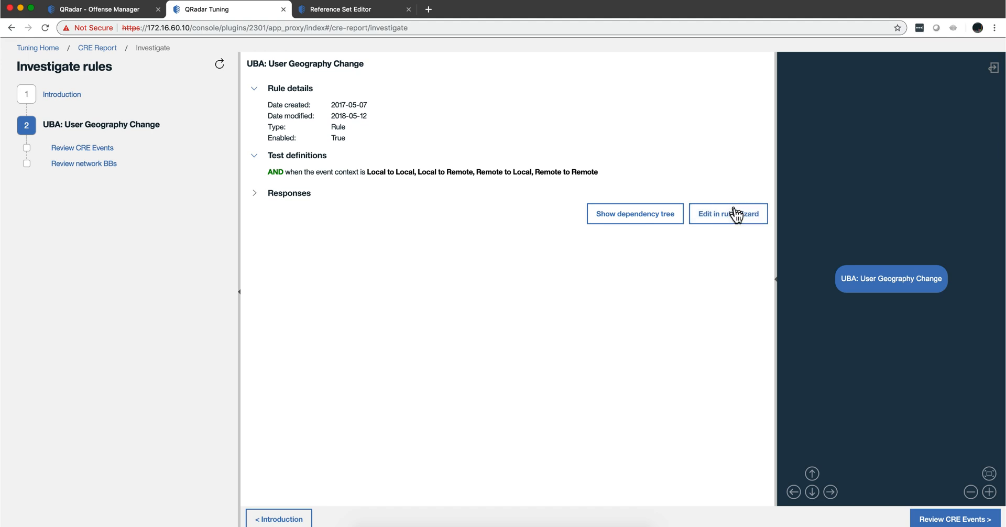
left_click(729, 214)
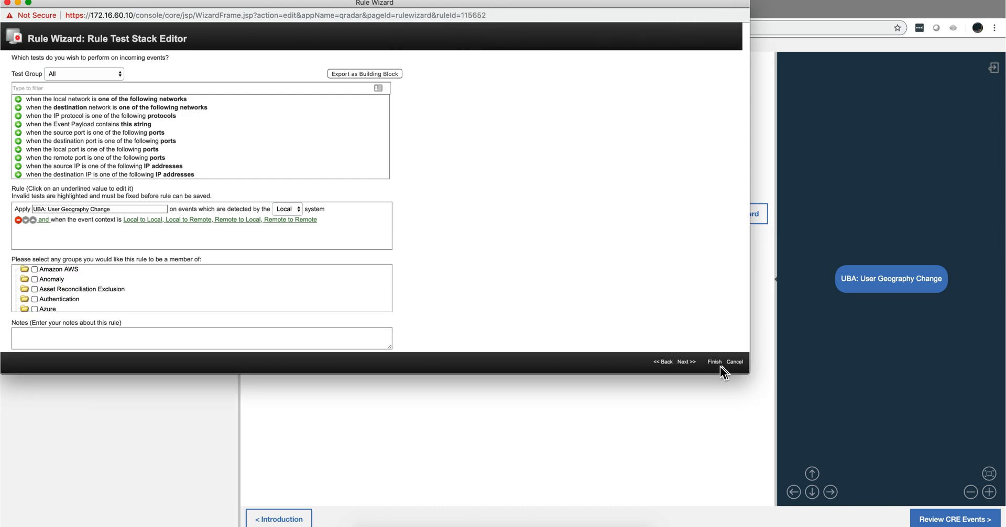
Step: Advance the rule wizard to the Rule Response page for UBA: User Geography Change
left_click(686, 361)
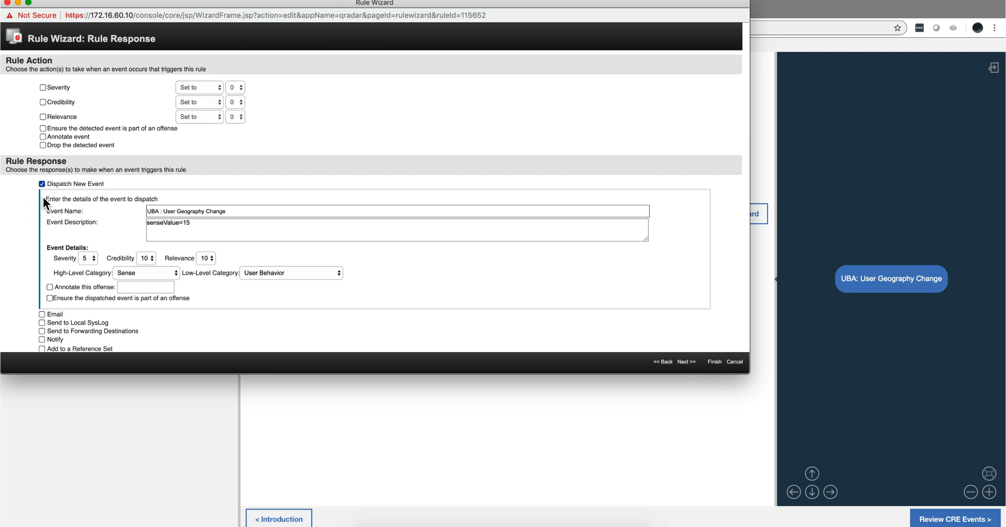
mouse_move(119, 191)
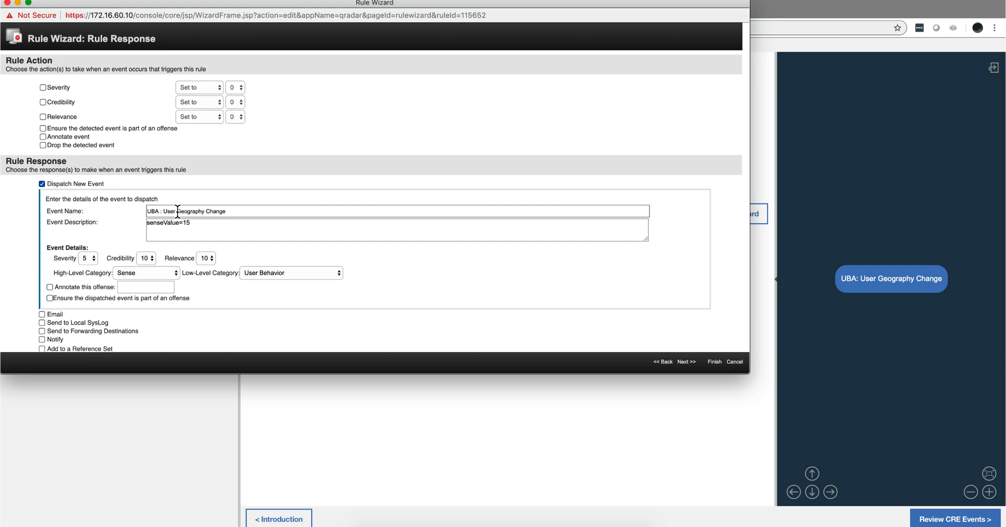
mouse_move(175, 209)
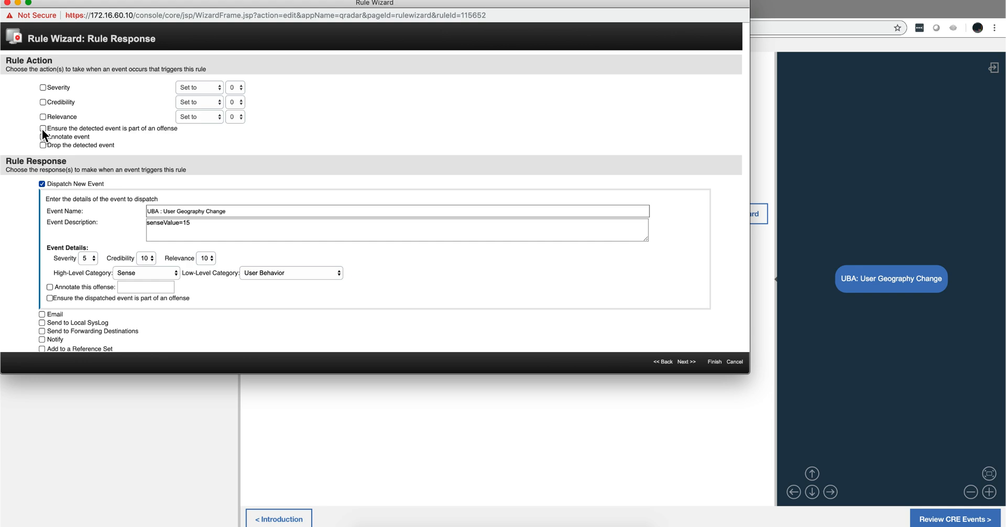
mouse_move(105, 139)
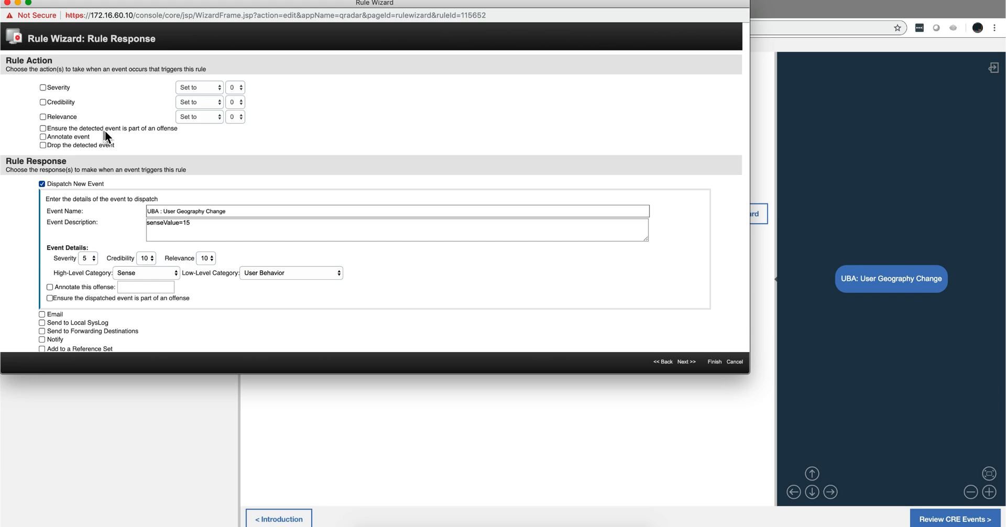
mouse_move(155, 142)
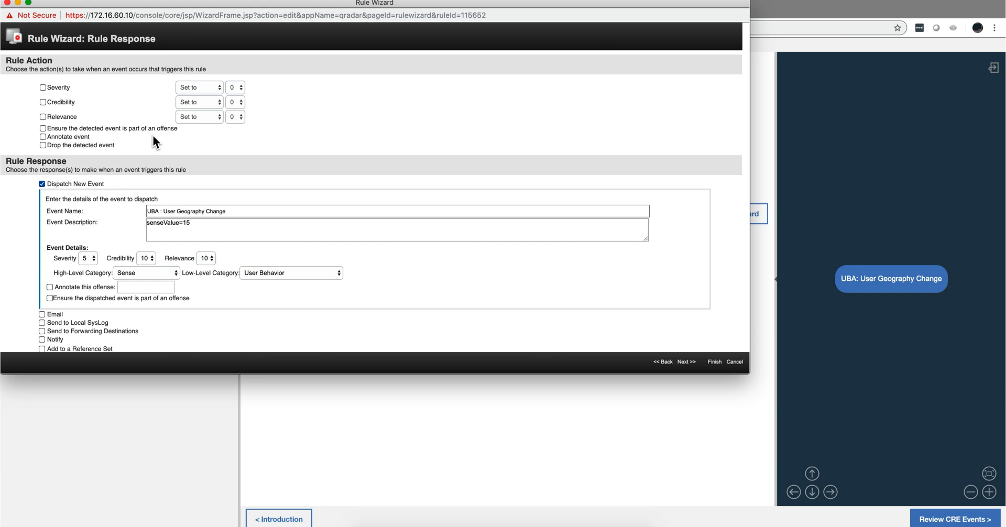
mouse_move(183, 148)
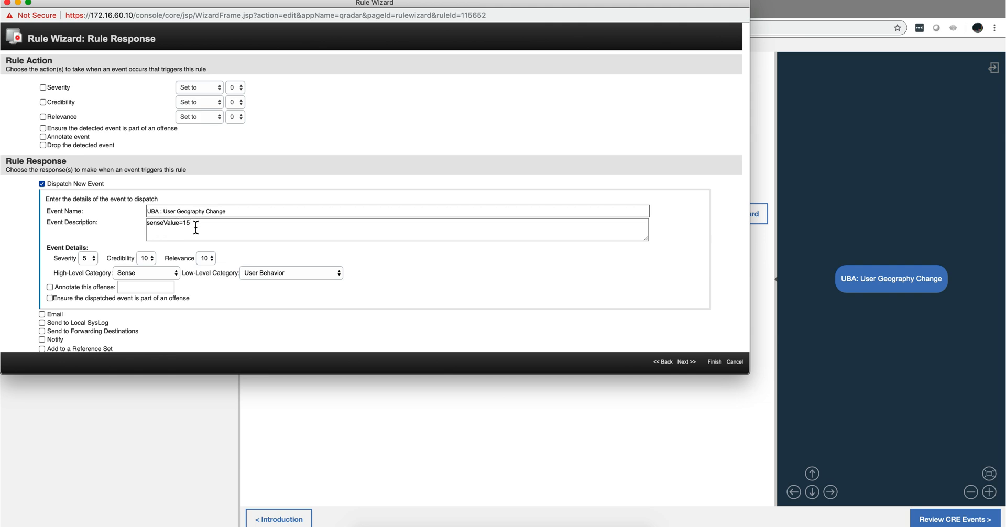
mouse_move(166, 187)
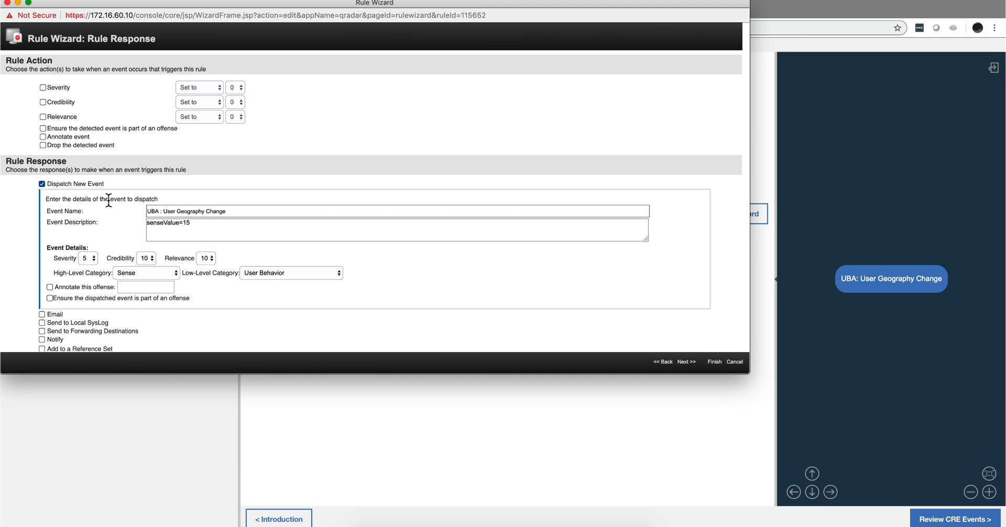
mouse_move(7, 9)
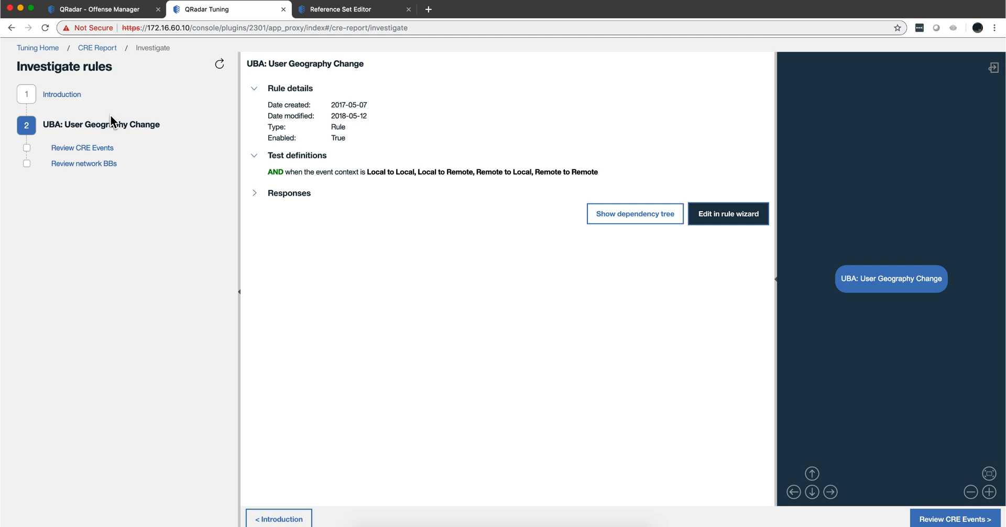
mouse_move(82, 148)
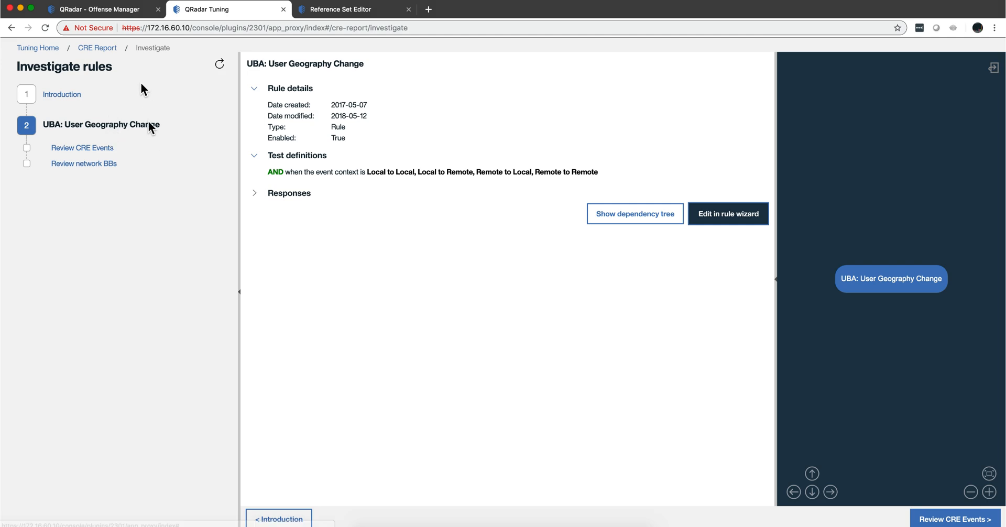
mouse_move(97, 48)
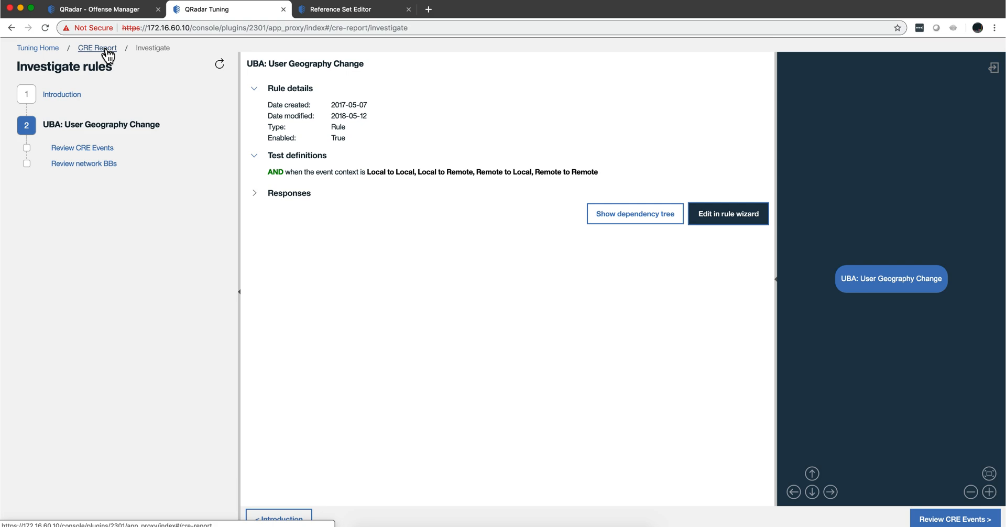
Step: Return via the CRE Report breadcrumb to the active rules table
left_click(96, 47)
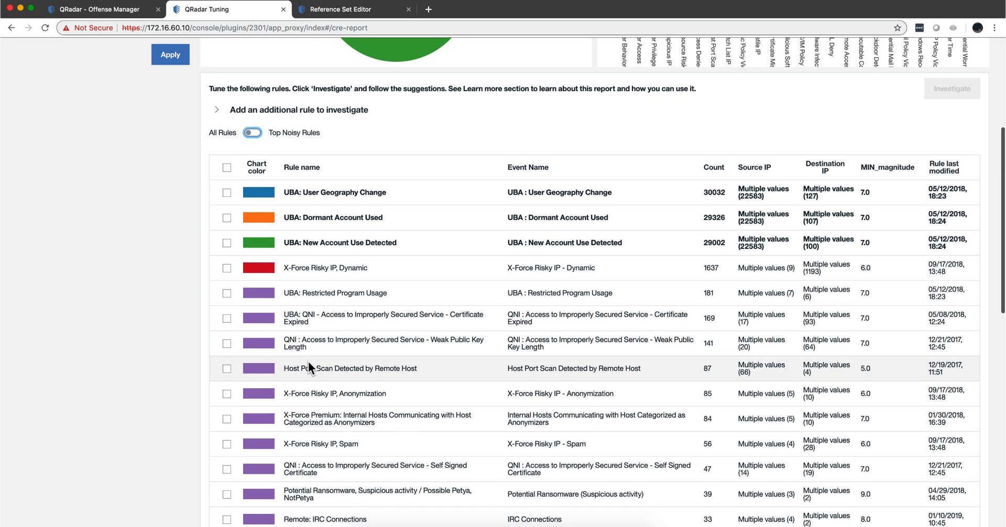
Step: Tick Petya Detected In Real Time in the CRE report rule table
scroll("down", 3)
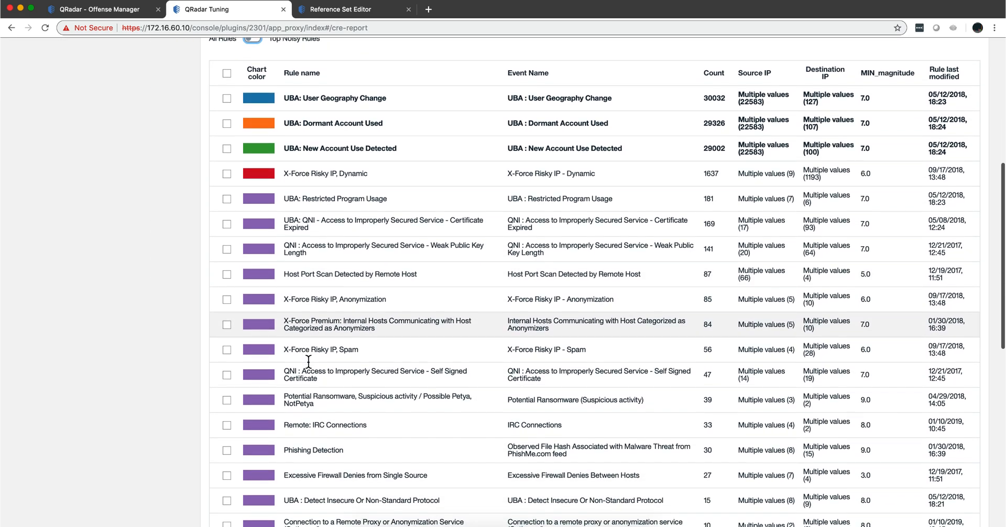
scroll("down", 3)
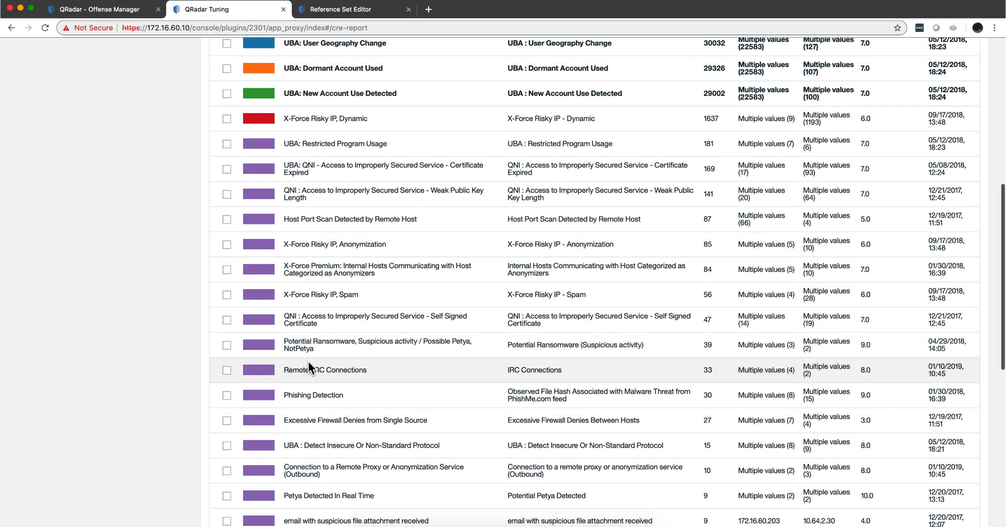
left_click(226, 425)
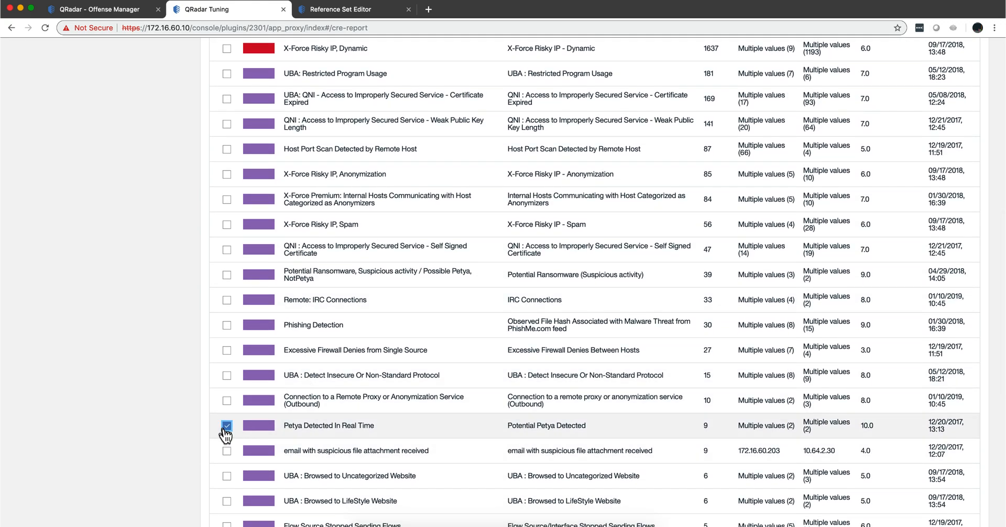
scroll("up", 3)
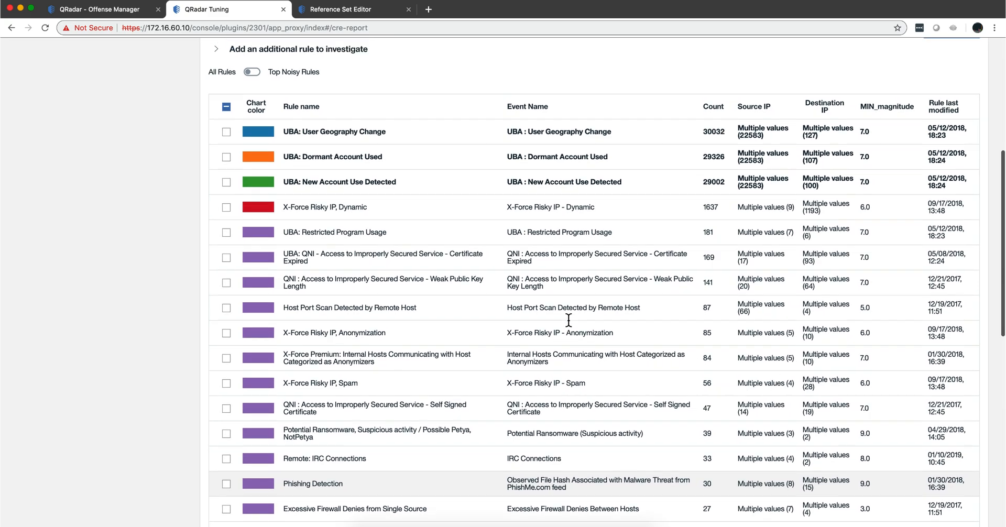
Step: Investigate Petya Detected In Real Time and expand its Responses and Actions (severity, credibility, relevance 10)
scroll("up", 3)
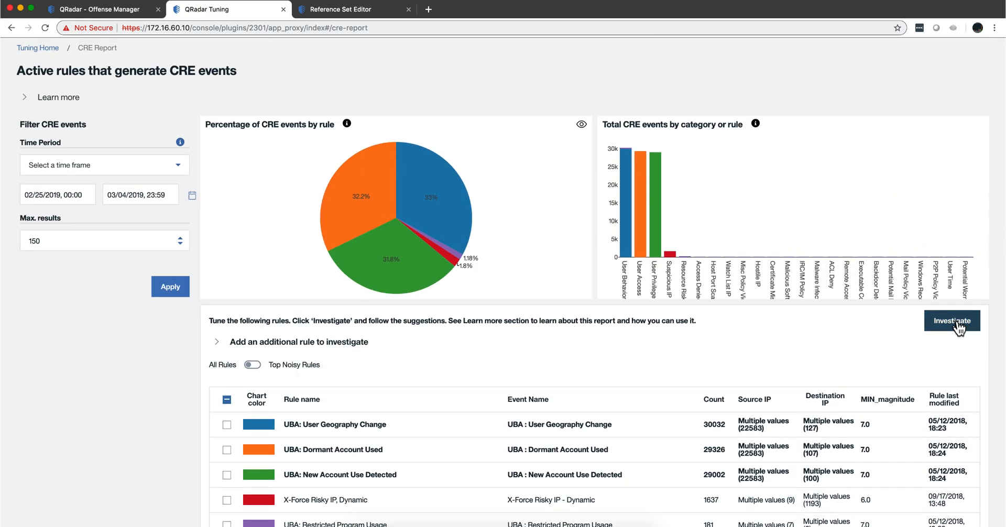
left_click(953, 321)
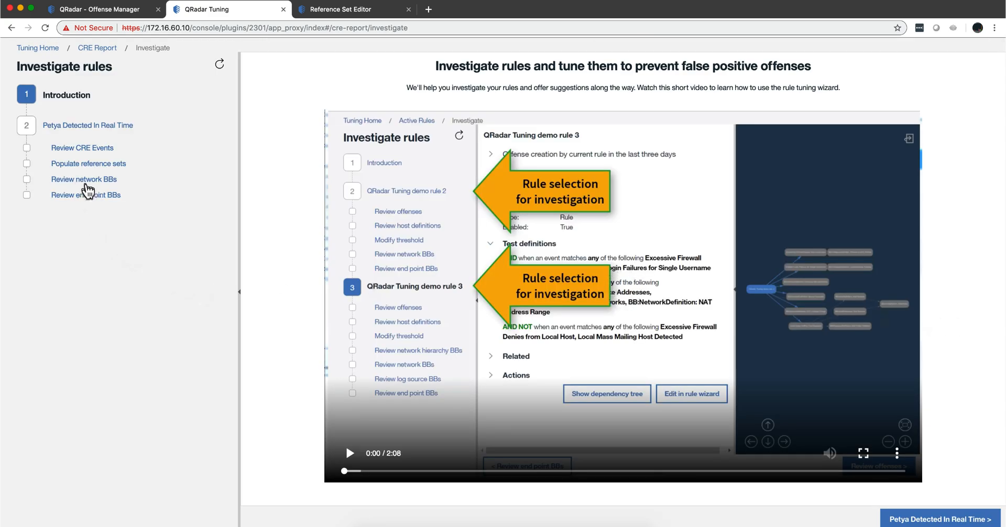
left_click(88, 125)
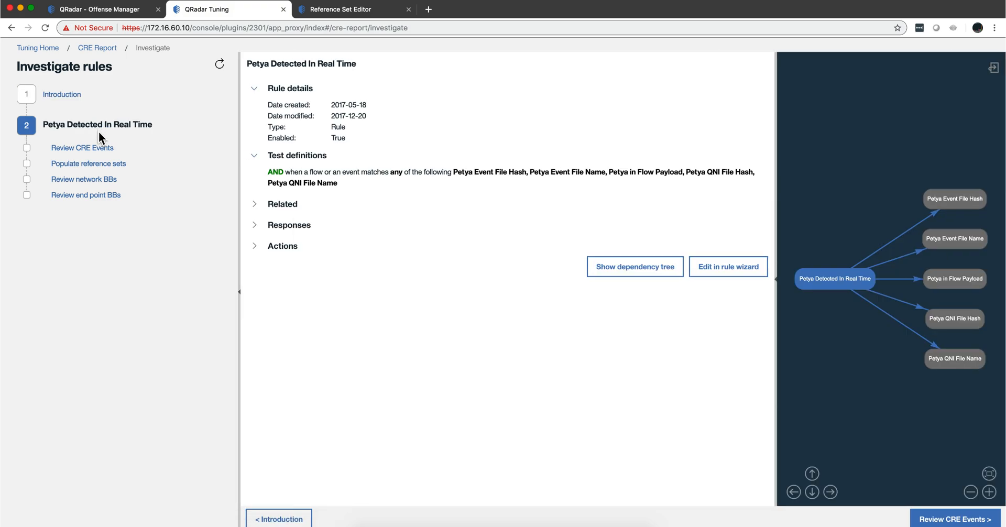
mouse_move(385, 191)
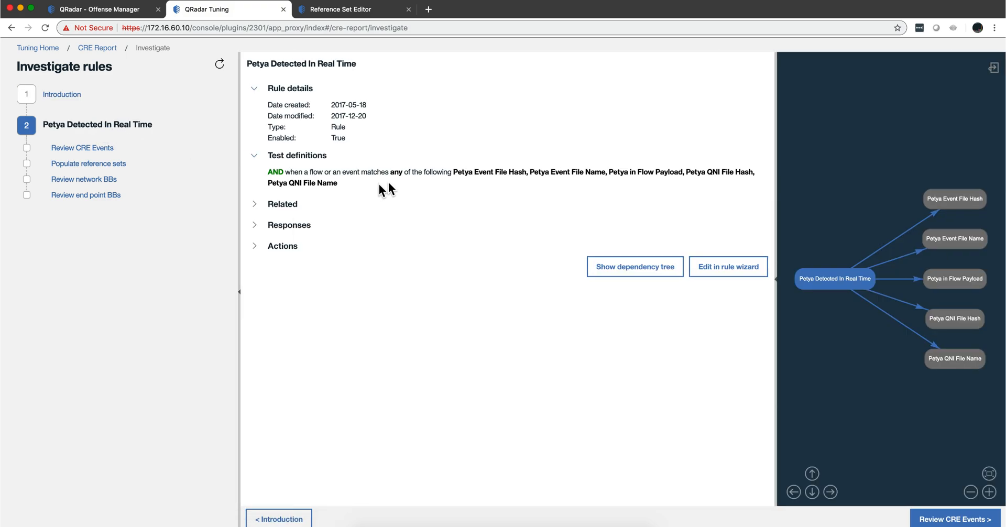
mouse_move(542, 179)
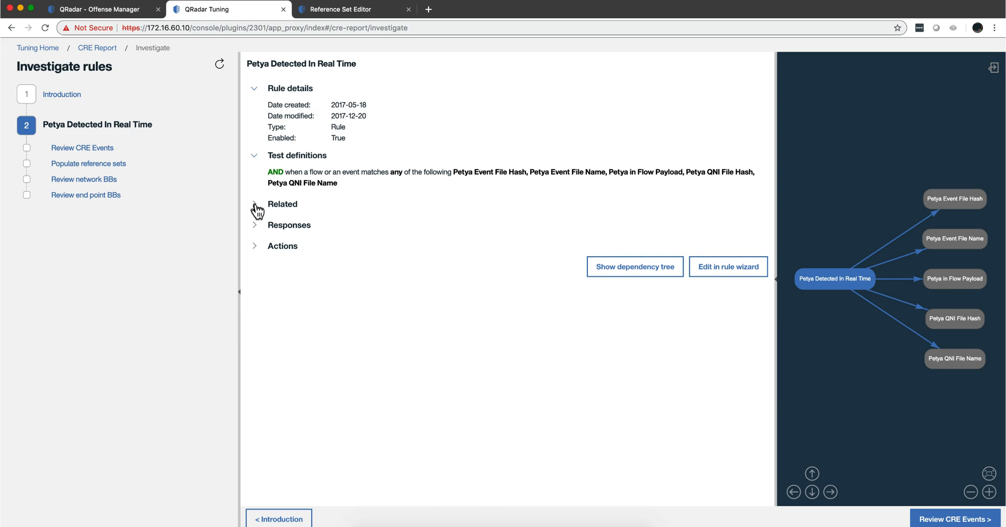
left_click(255, 225)
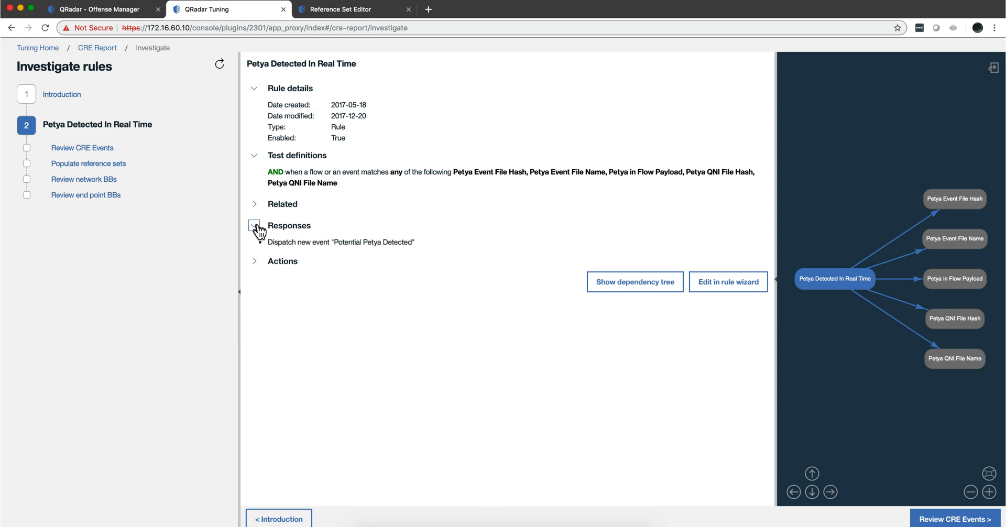
left_click(253, 225)
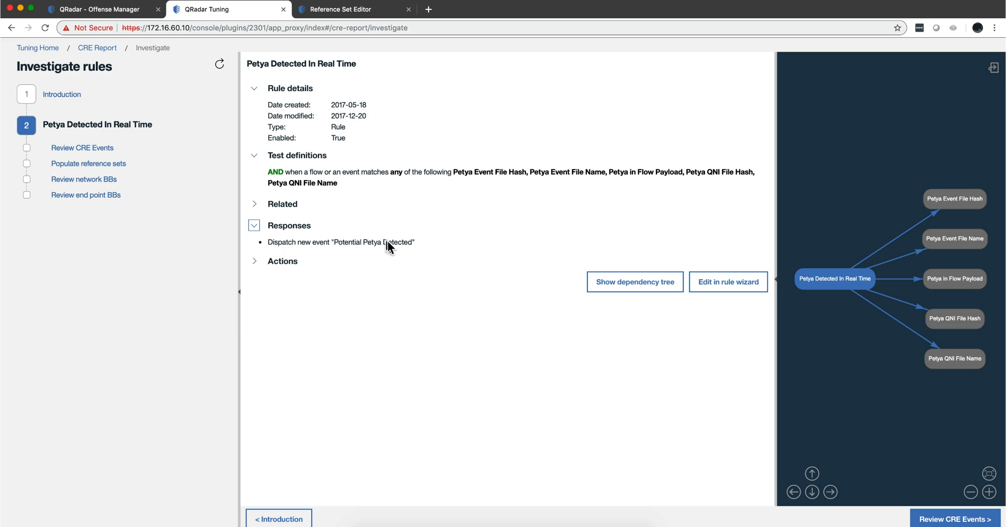
mouse_move(338, 255)
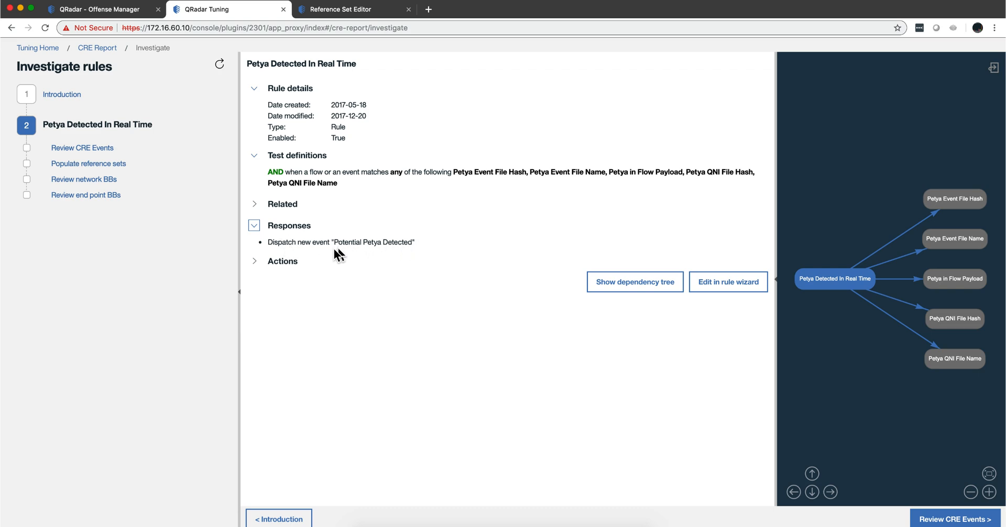
left_click(253, 261)
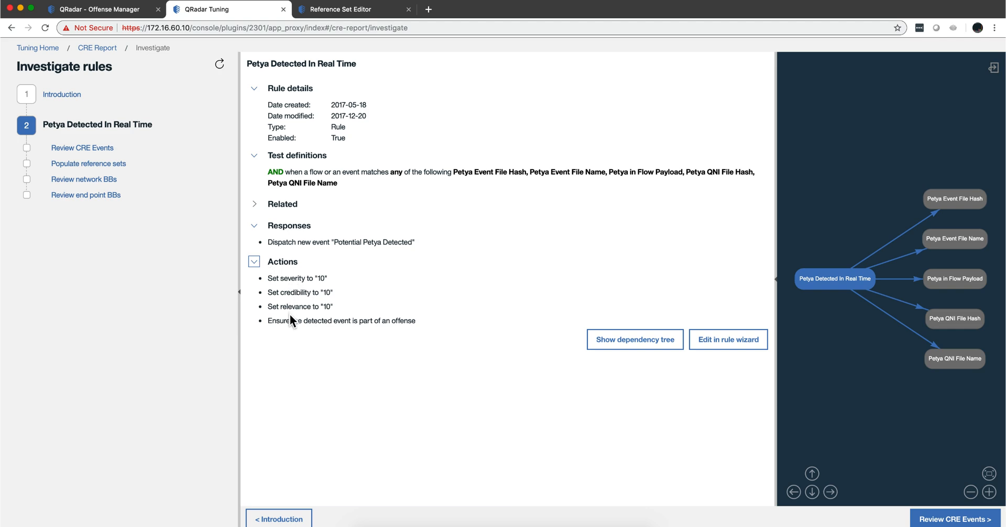
mouse_move(368, 332)
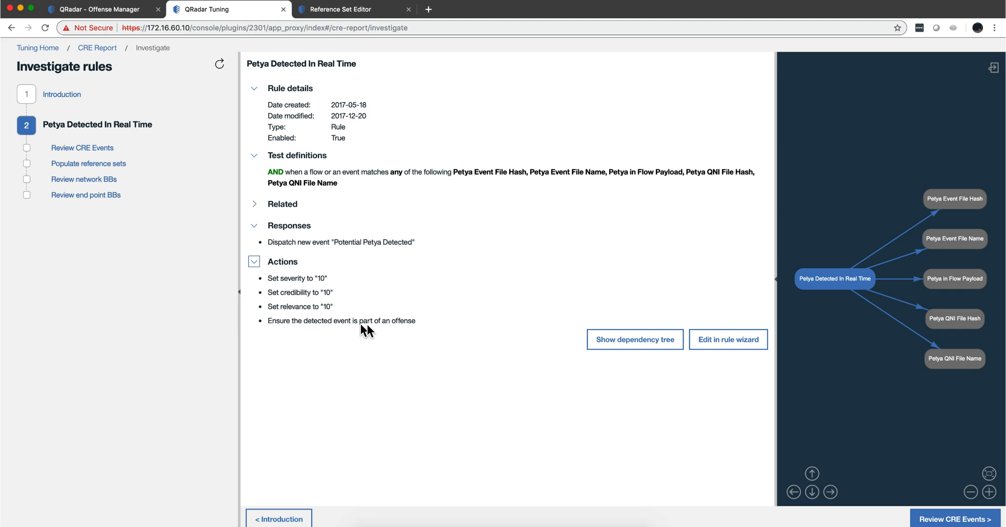
mouse_move(430, 335)
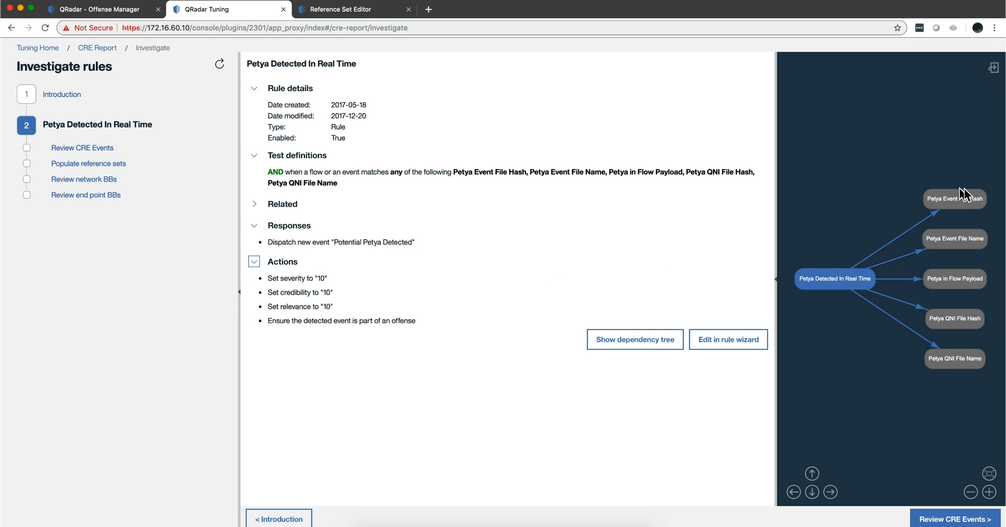
mouse_move(954, 376)
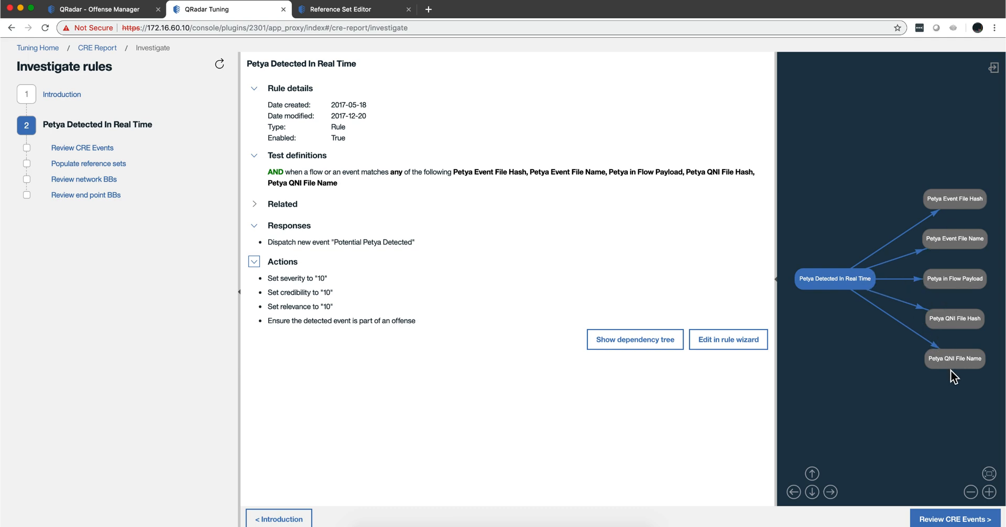
mouse_move(94, 167)
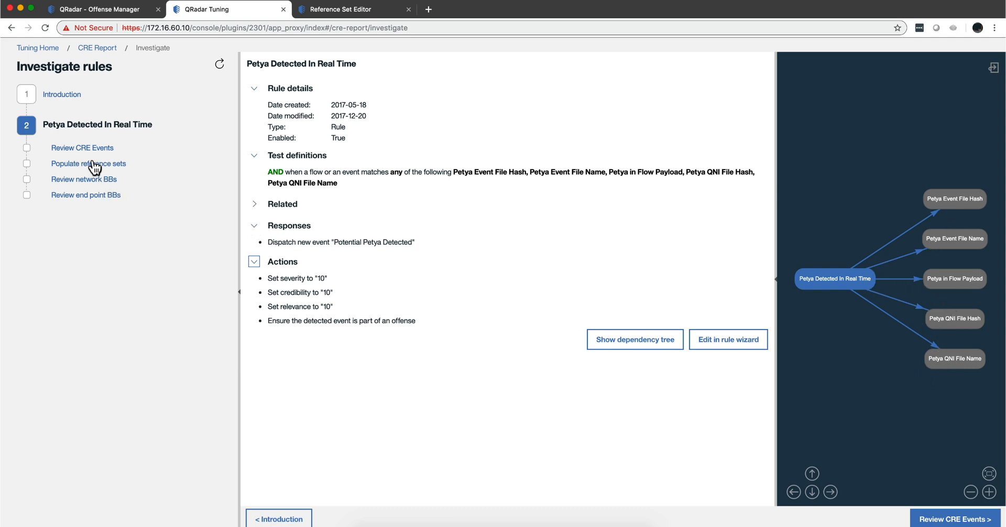
Step: Review the two Potential Petya Detected CRE events, sorted by Source IP
left_click(82, 148)
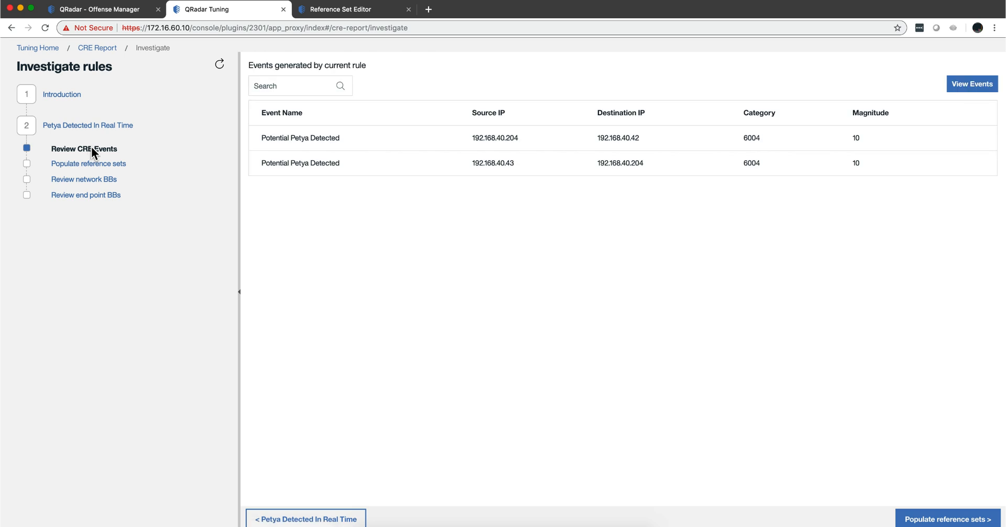
mouse_move(116, 153)
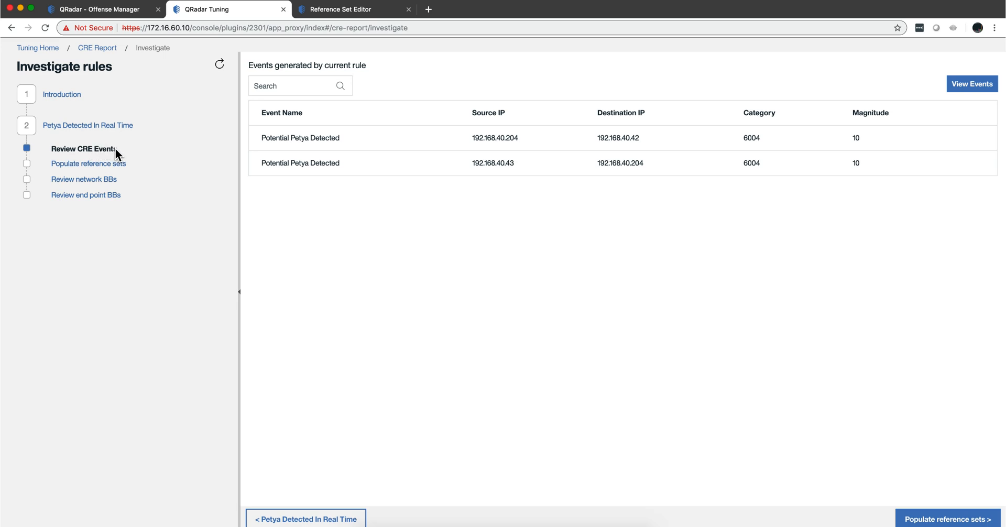
left_click(488, 112)
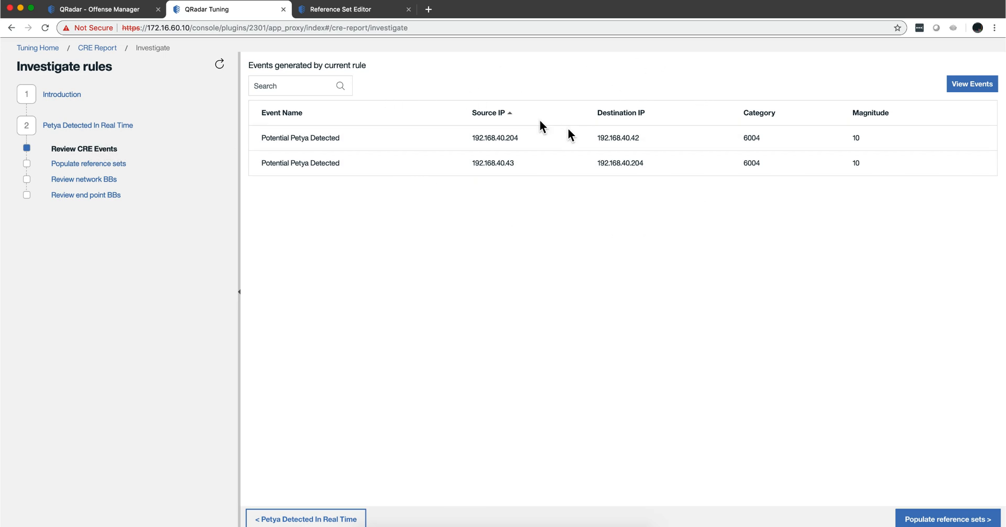
Step: In Populate reference sets, show the Petya Event File Name building block and its filename reference set test
left_click(88, 164)
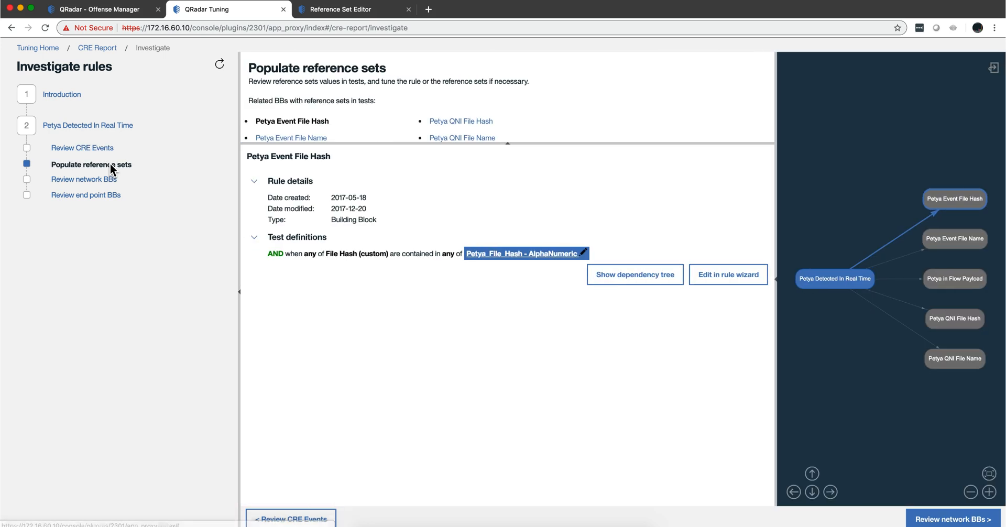
mouse_move(290, 138)
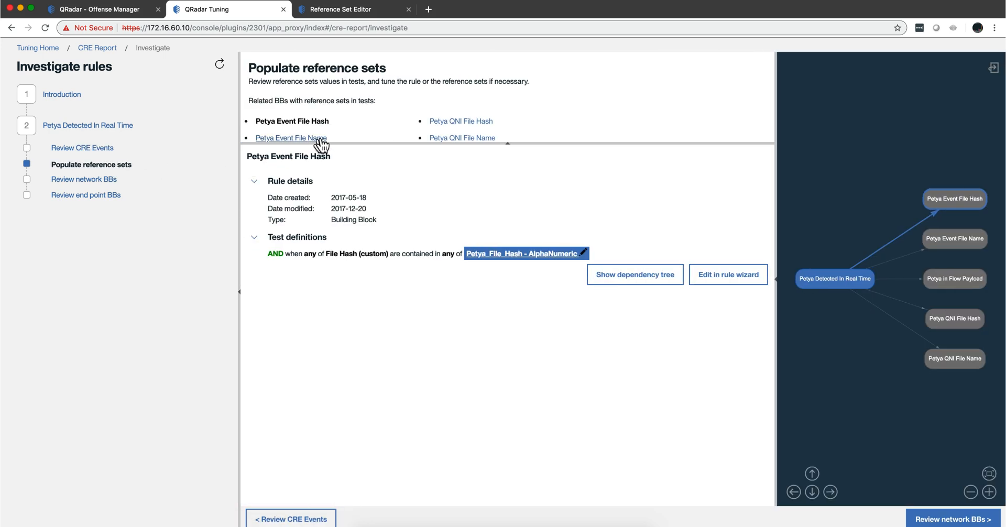
mouse_move(292, 122)
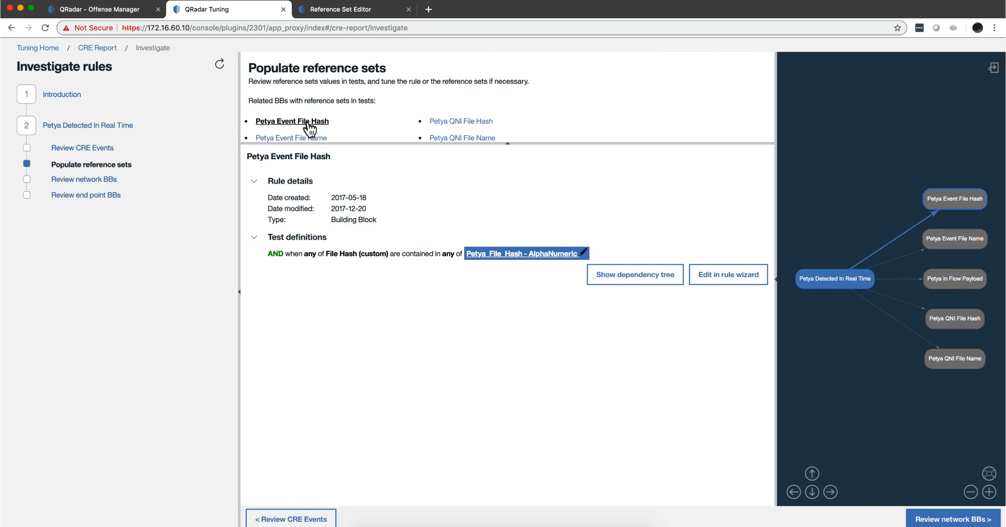
mouse_move(460, 122)
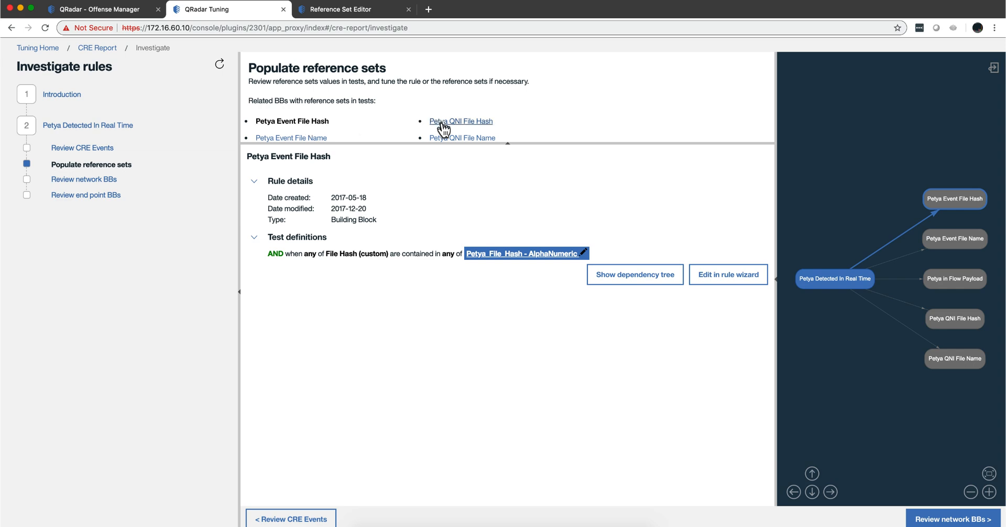
mouse_move(481, 149)
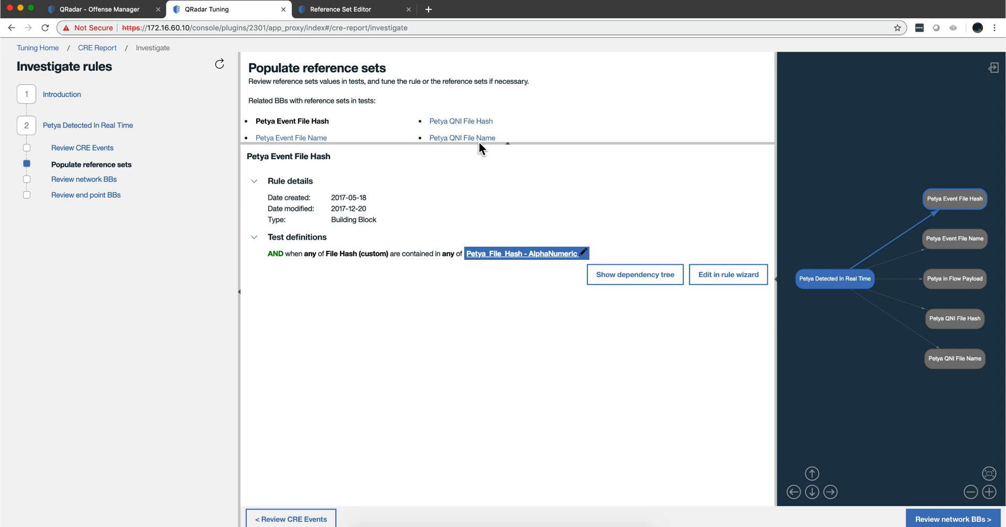
left_click_drag(474, 145, 474, 178)
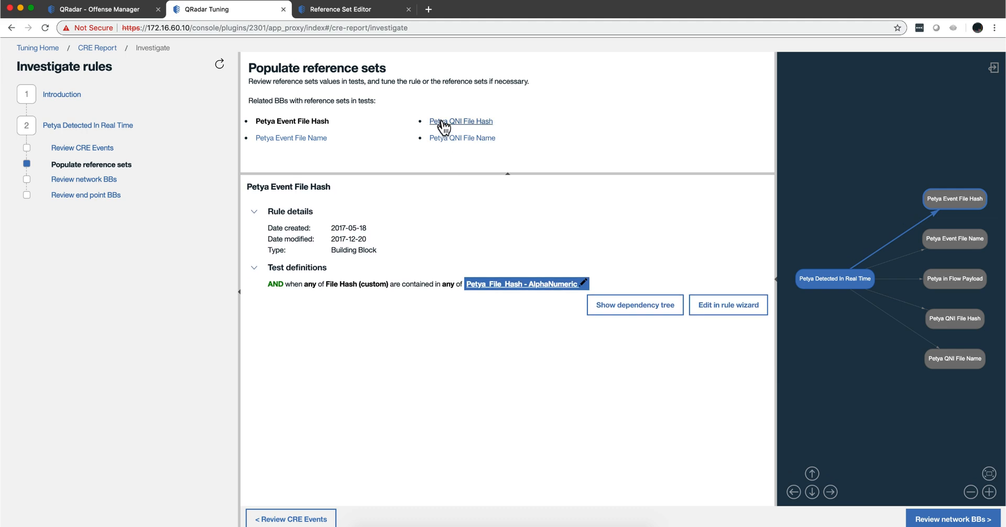
mouse_move(491, 131)
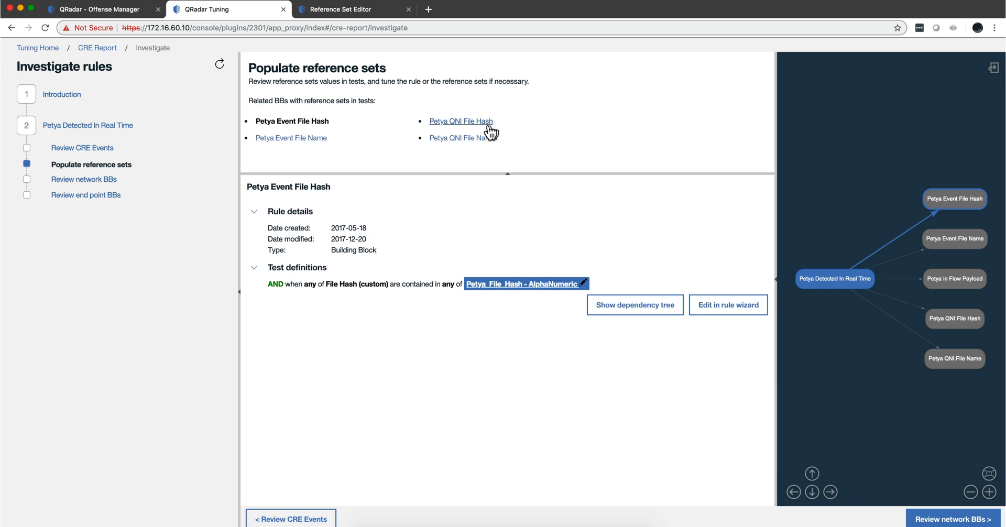
left_click(290, 138)
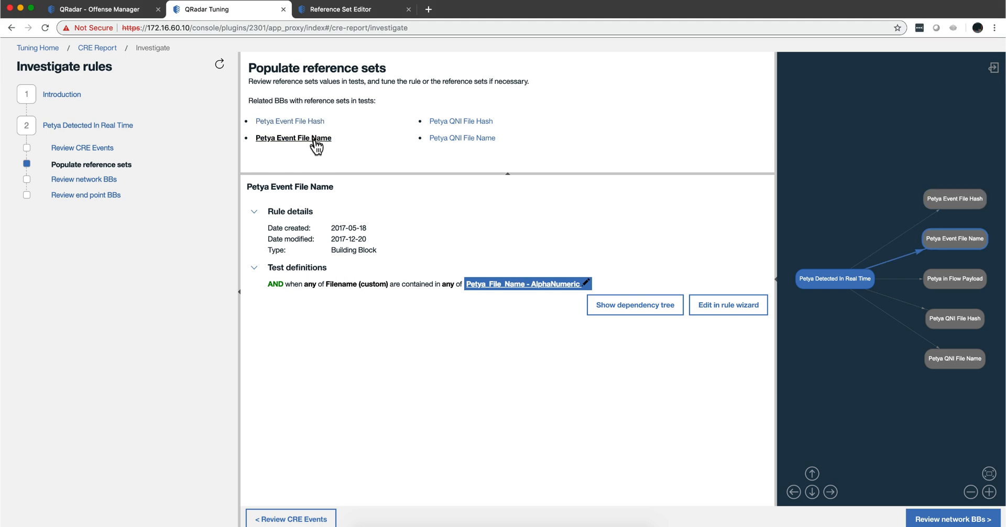
mouse_move(417, 183)
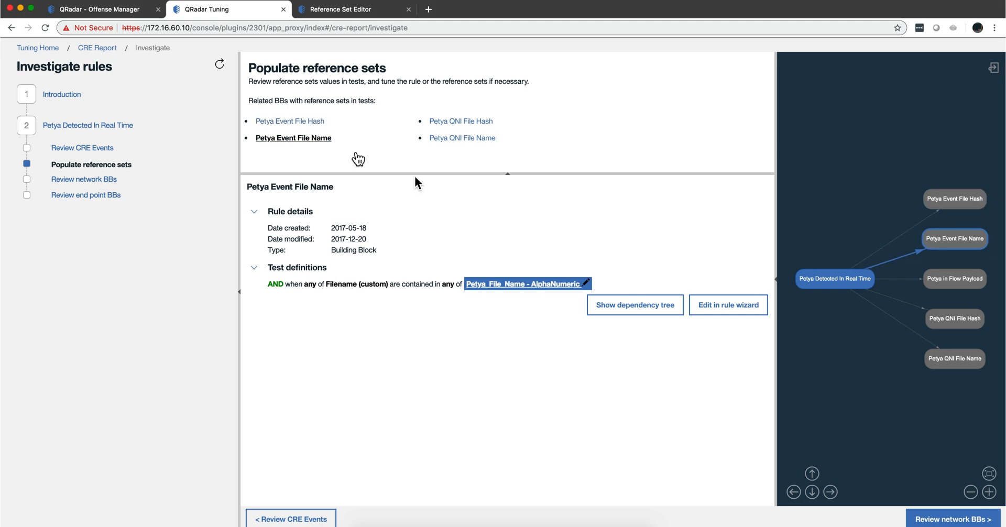
mouse_move(584, 294)
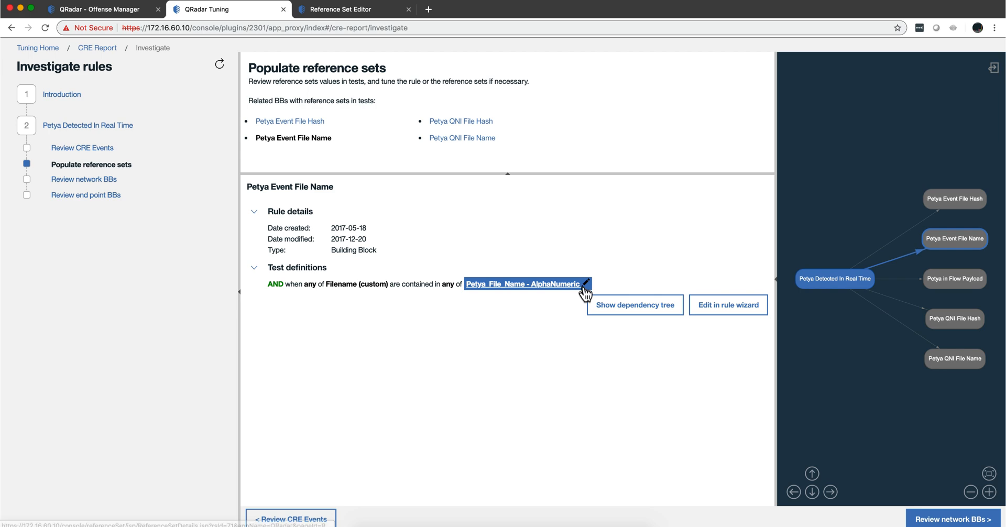
mouse_move(362, 140)
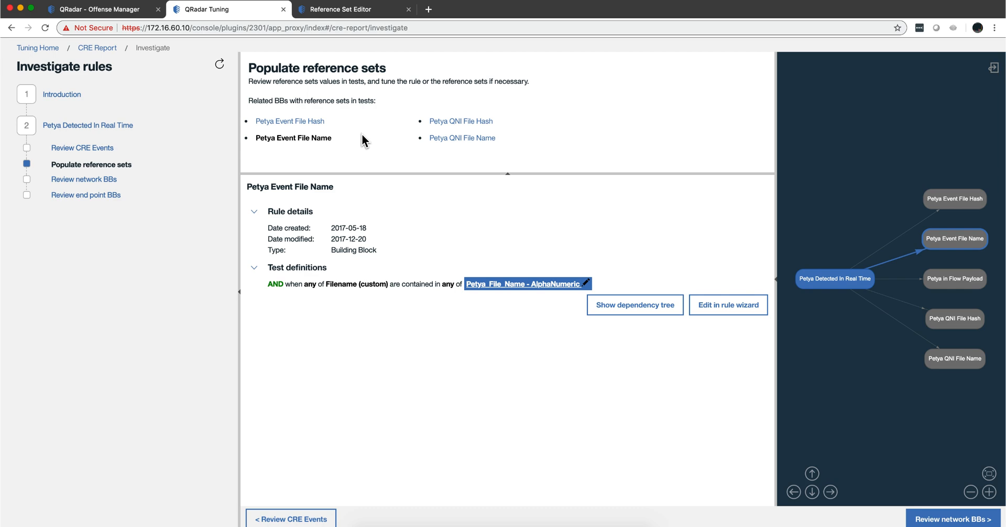
mouse_move(392, 148)
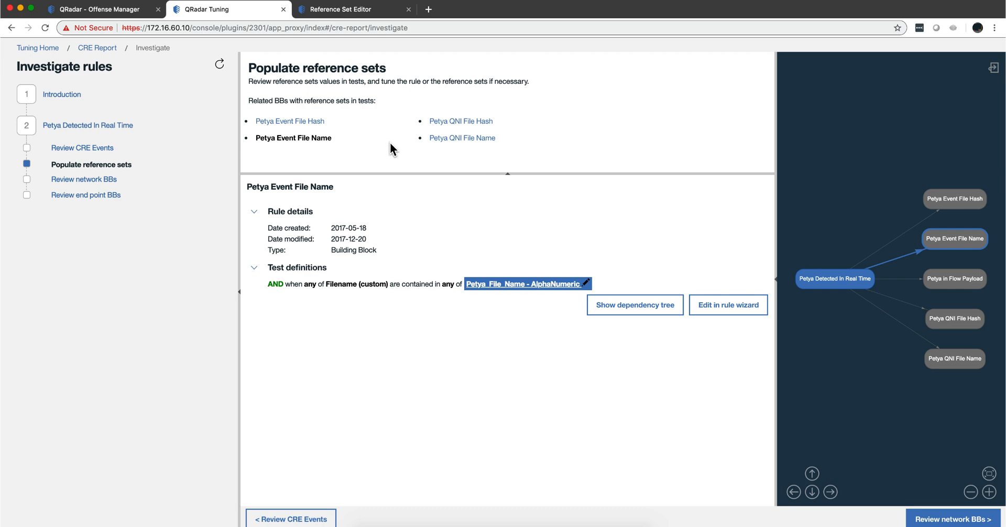
mouse_move(84, 179)
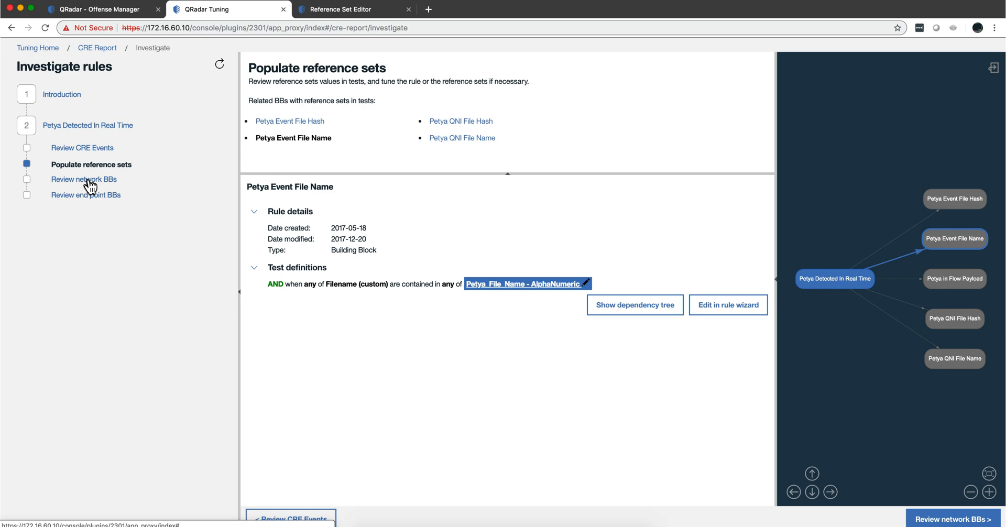
Step: Move to Review network BBs showing the Petya in Flow Payload tests on port 445
left_click(84, 180)
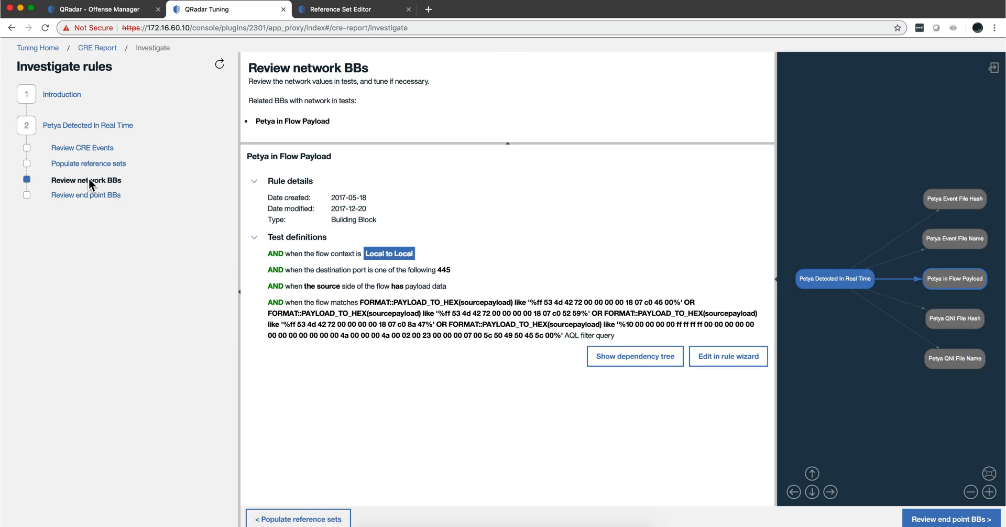
mouse_move(353, 264)
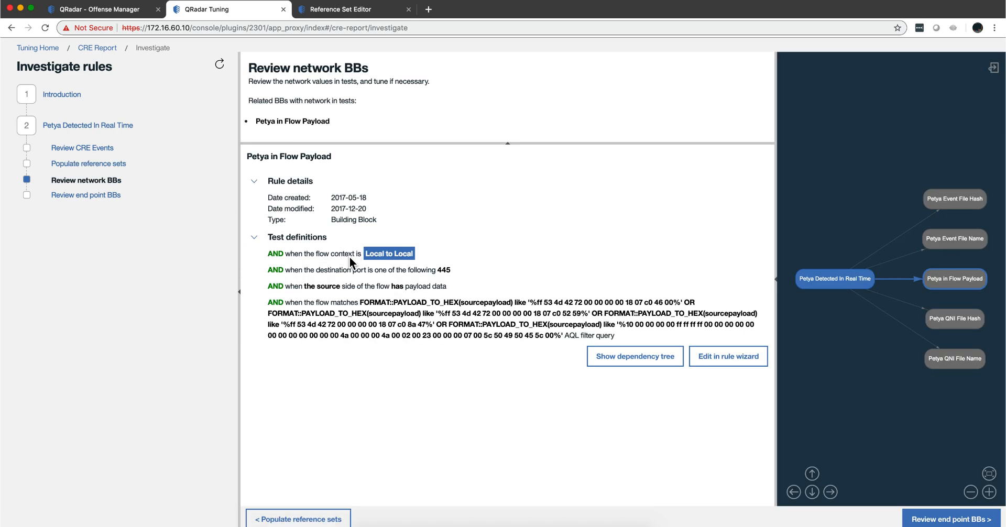
mouse_move(397, 312)
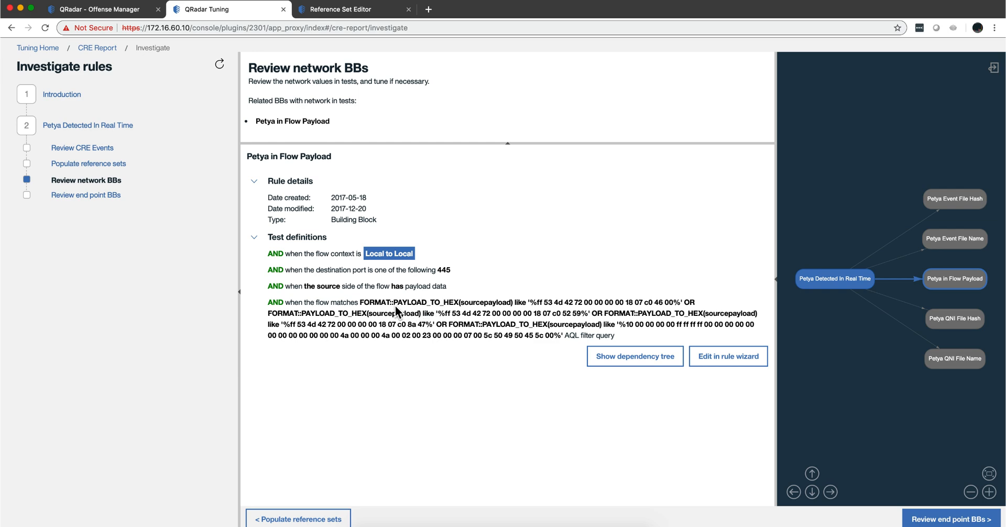
mouse_move(590, 318)
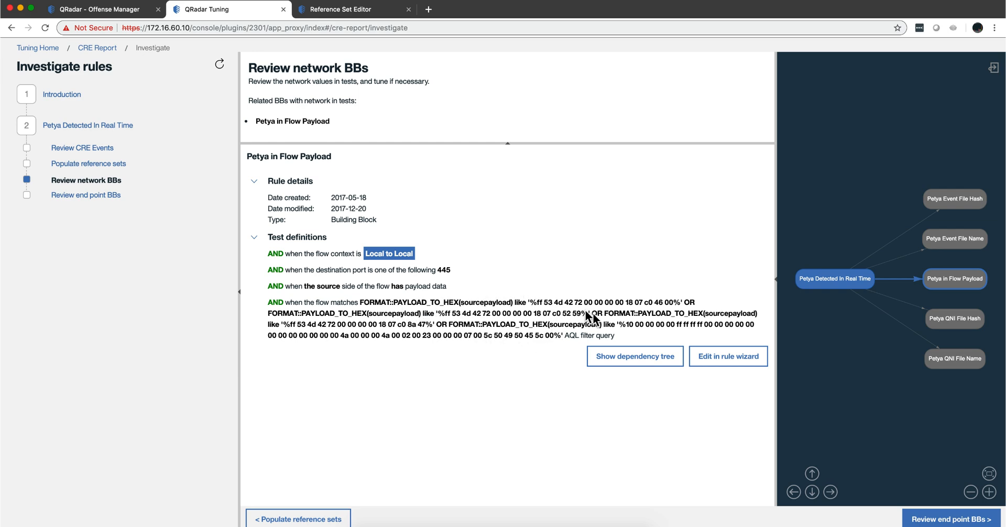
mouse_move(535, 313)
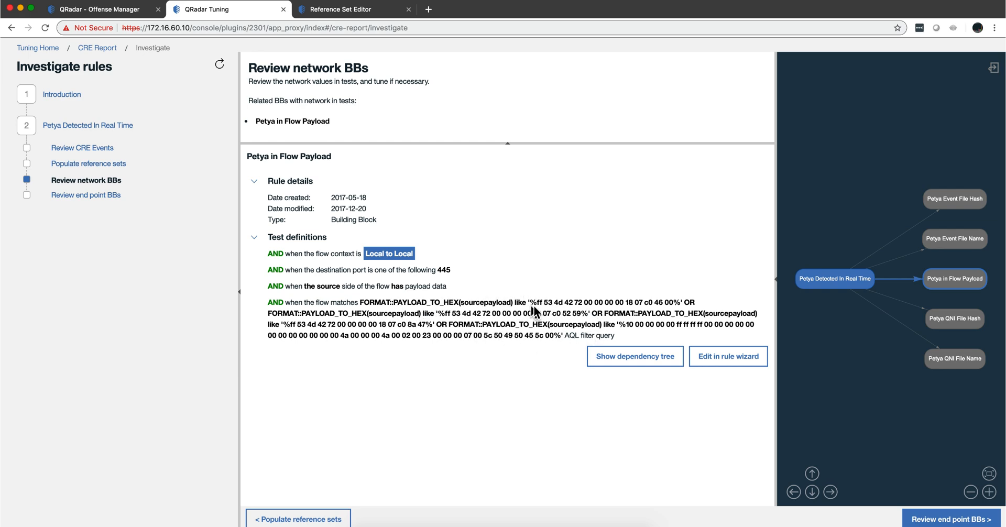
mouse_move(591, 305)
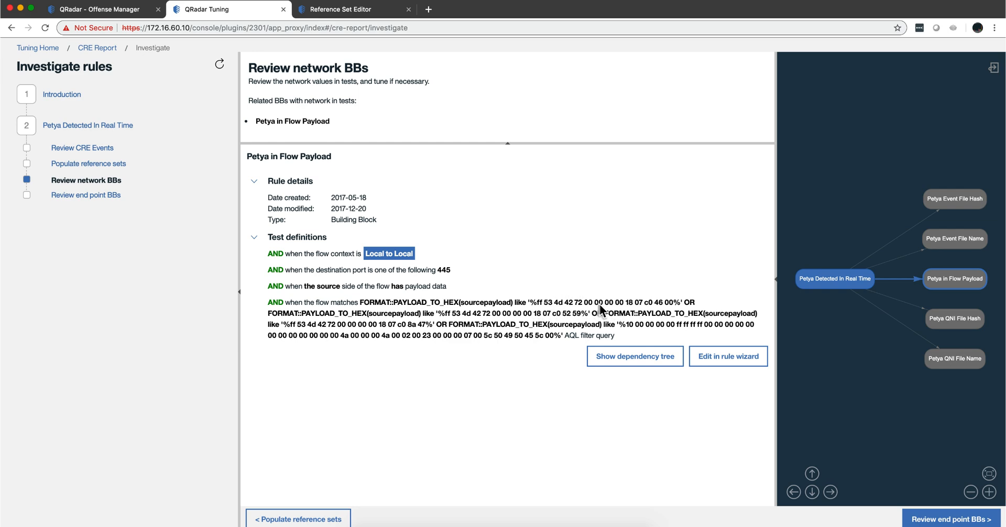
mouse_move(607, 314)
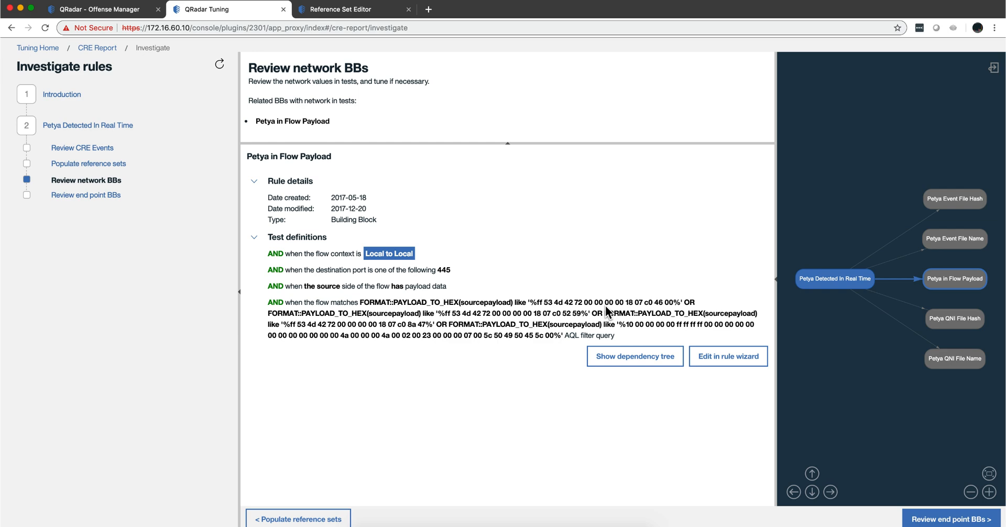
mouse_move(568, 320)
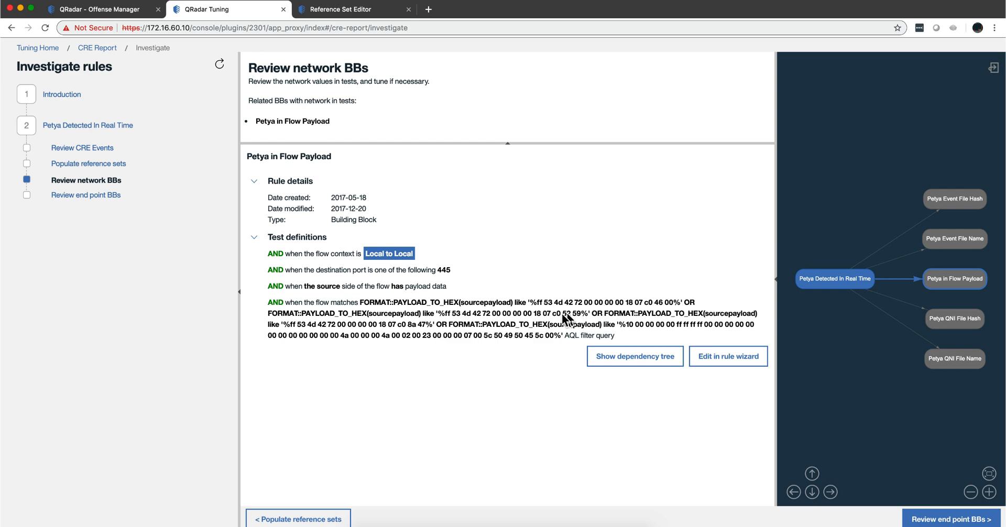
mouse_move(460, 311)
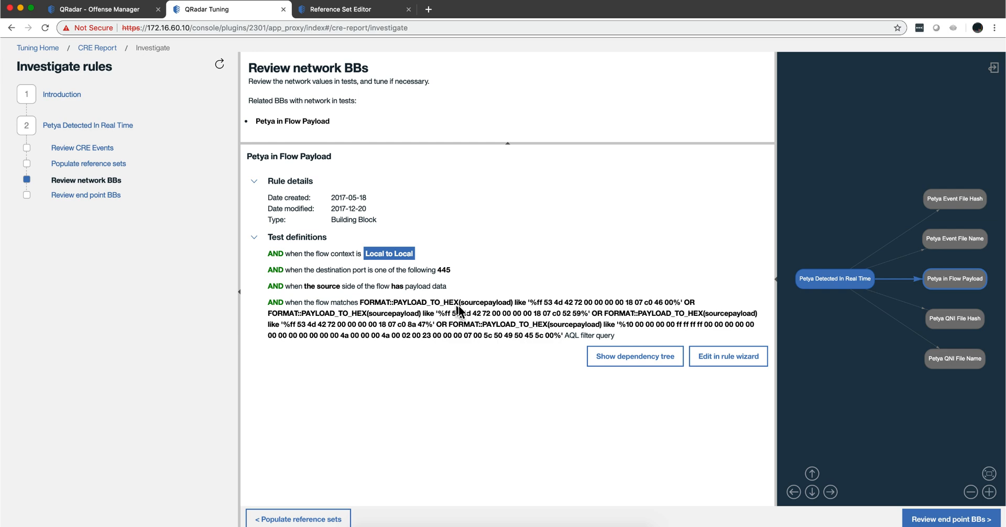
mouse_move(85, 195)
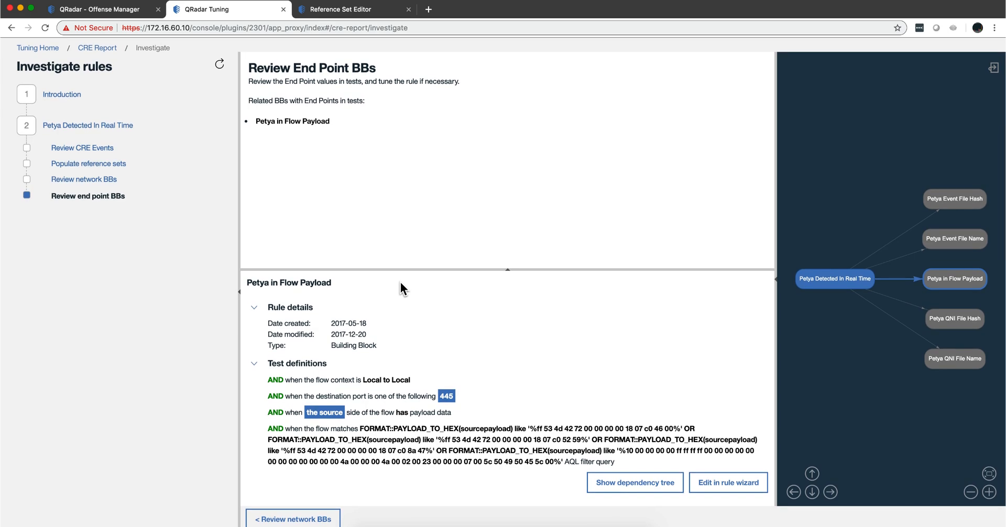
Step: Return to the CRE rule report, sort by destination IP, and tick UBA: User Geography Change
left_click(97, 47)
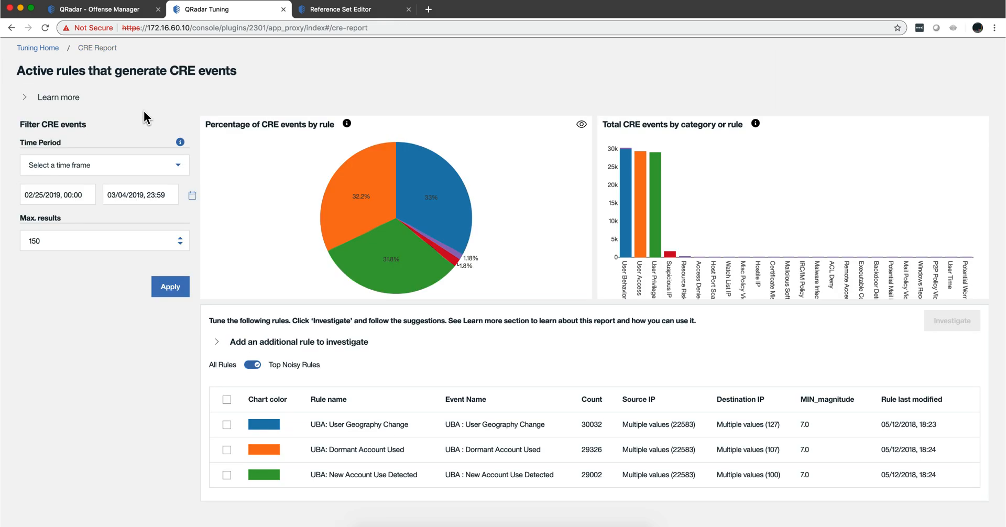
mouse_move(321, 171)
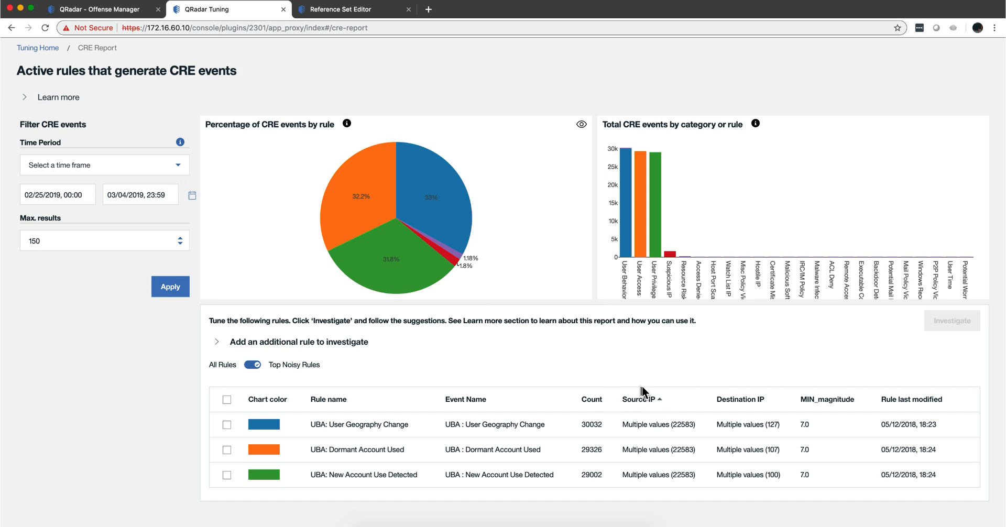
left_click(739, 399)
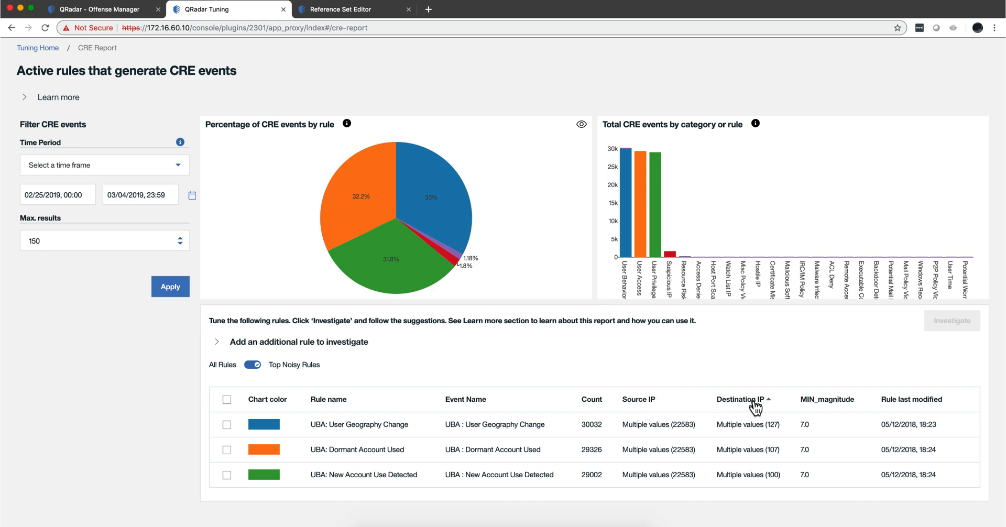
mouse_move(391, 430)
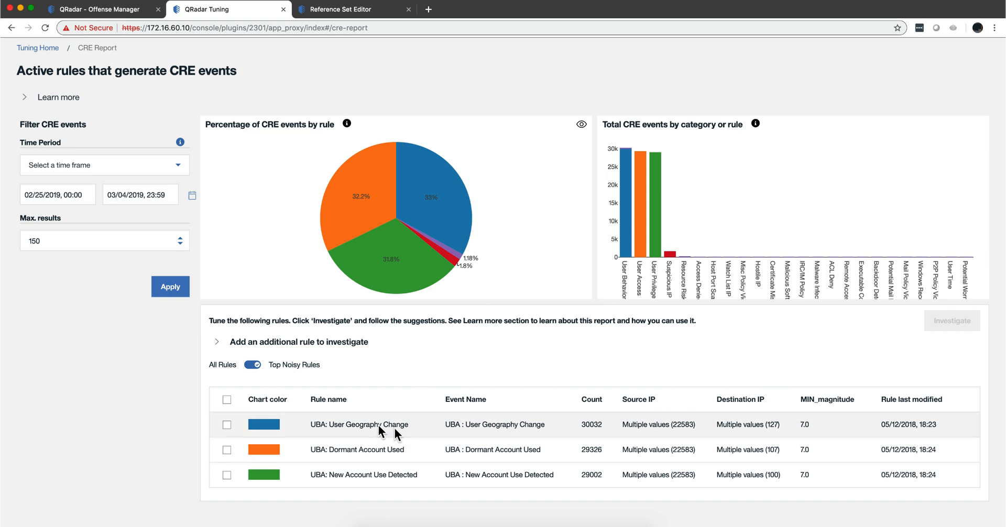
mouse_move(250, 424)
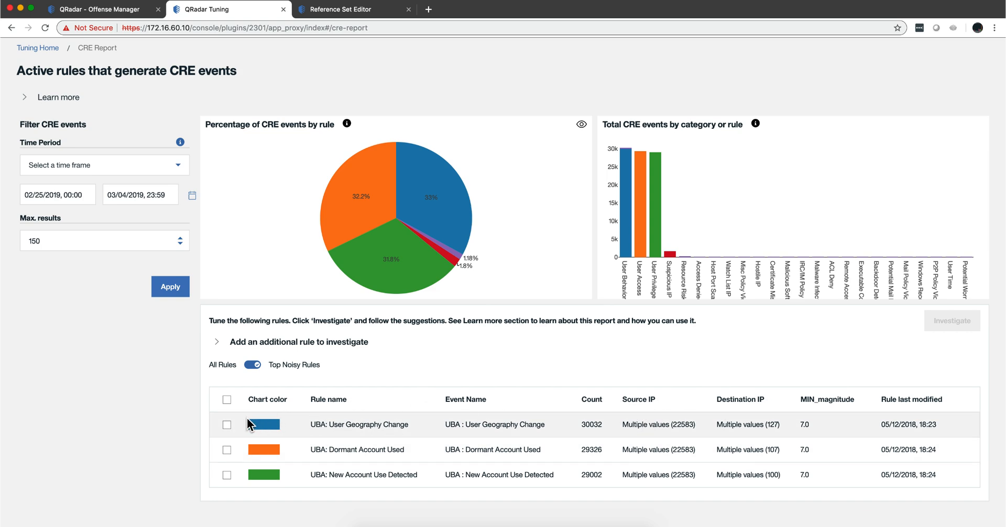
left_click(227, 425)
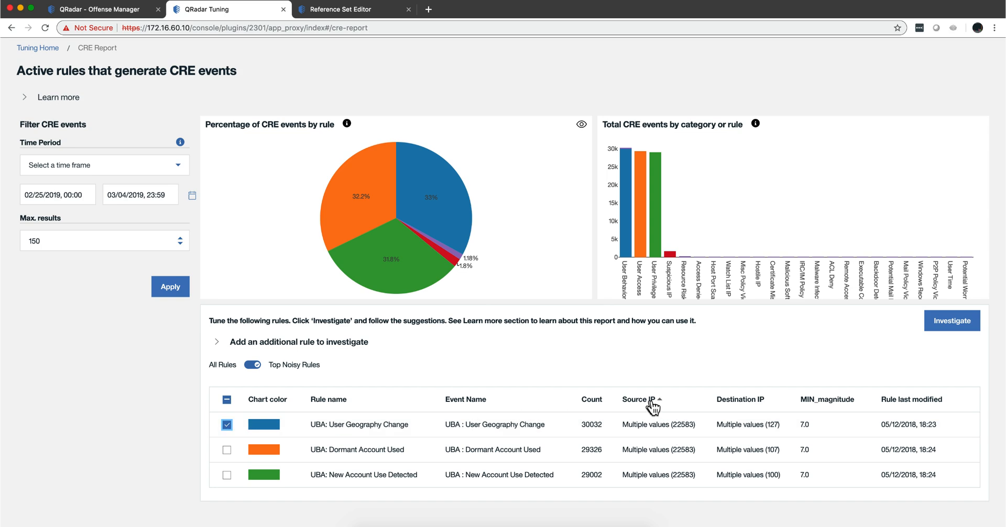
mouse_move(647, 419)
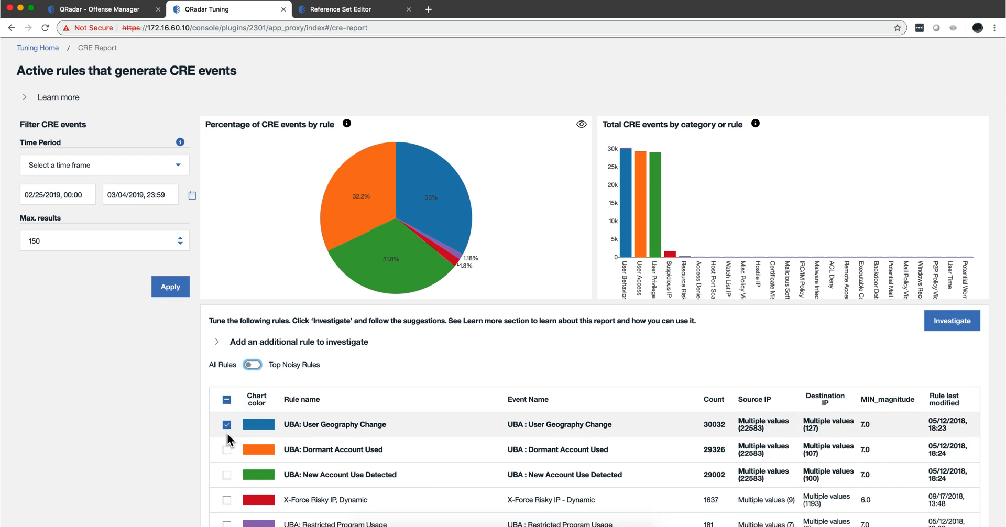
Step: Tick UBA : Browsed to Malicious Website further down the CRE rule table
scroll("down", 3)
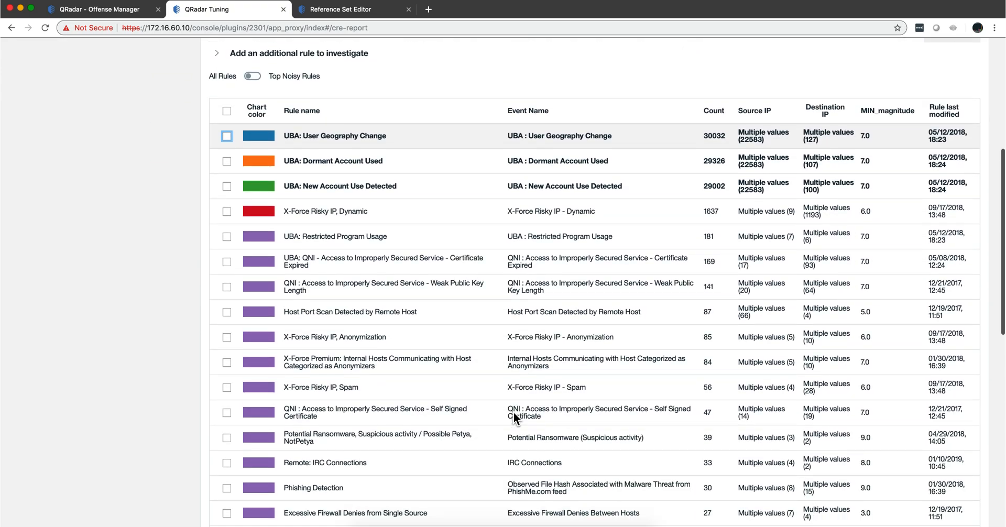
scroll("down", 3)
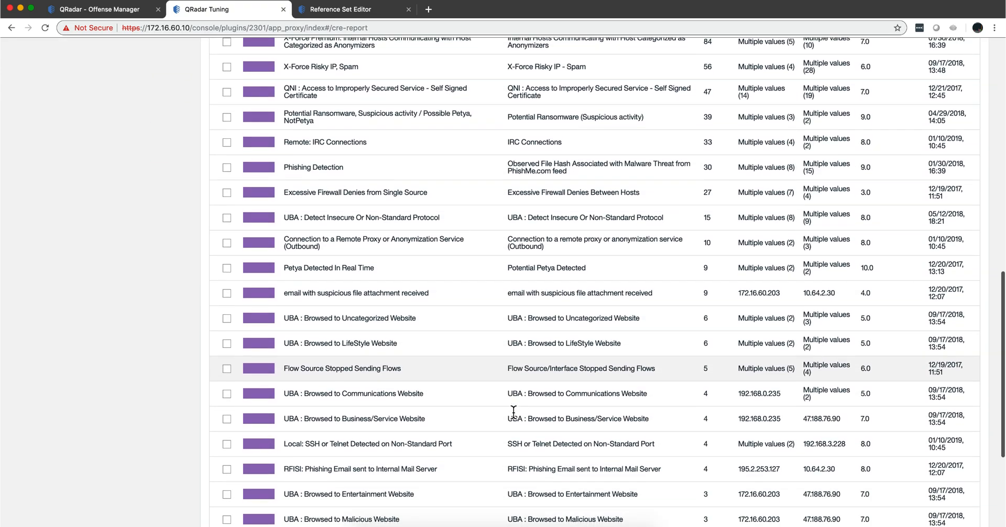
scroll("down", 3)
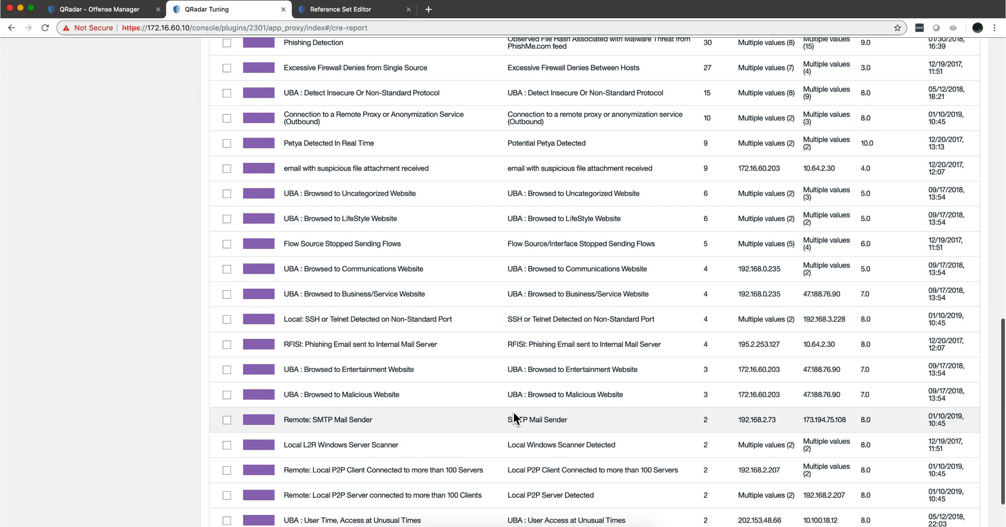
mouse_move(555, 385)
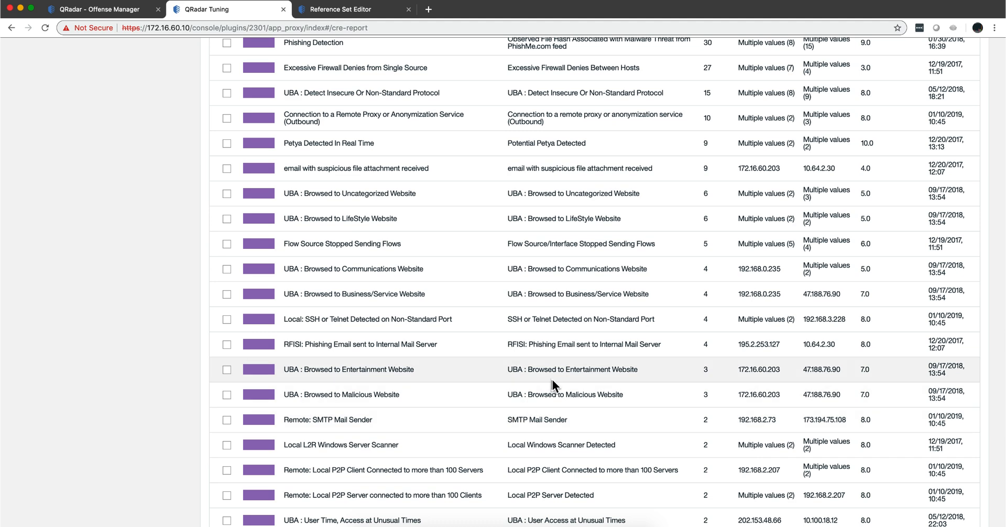
mouse_move(427, 403)
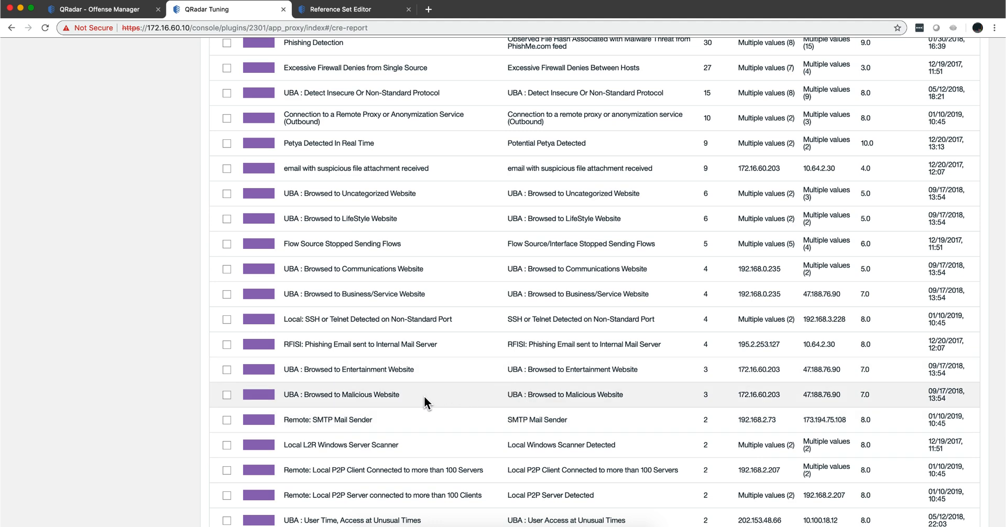
mouse_move(328, 397)
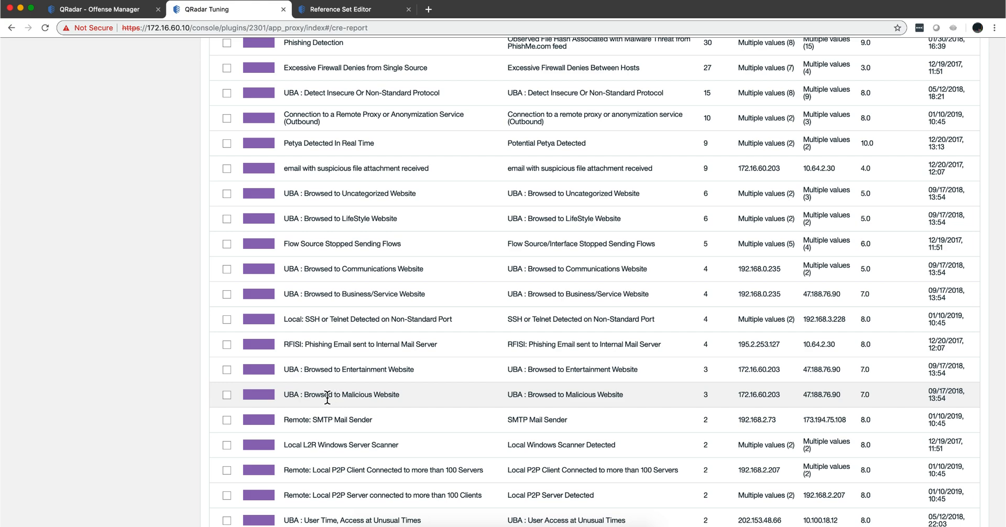
left_click(227, 395)
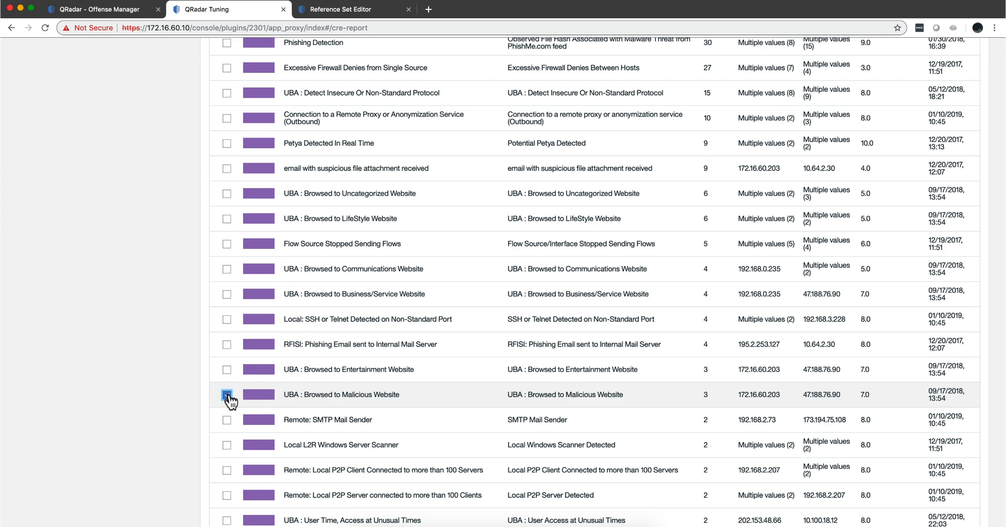
scroll("up", 3)
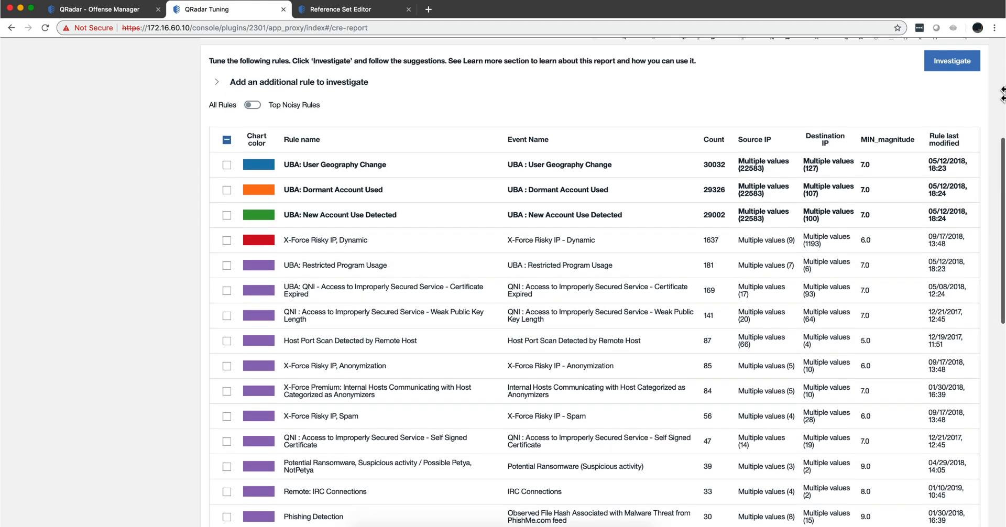
Step: Investigate UBA : Browsed to Malicious Website and review its CRE event from 172.16.60.203, magnitude 7
left_click(952, 61)
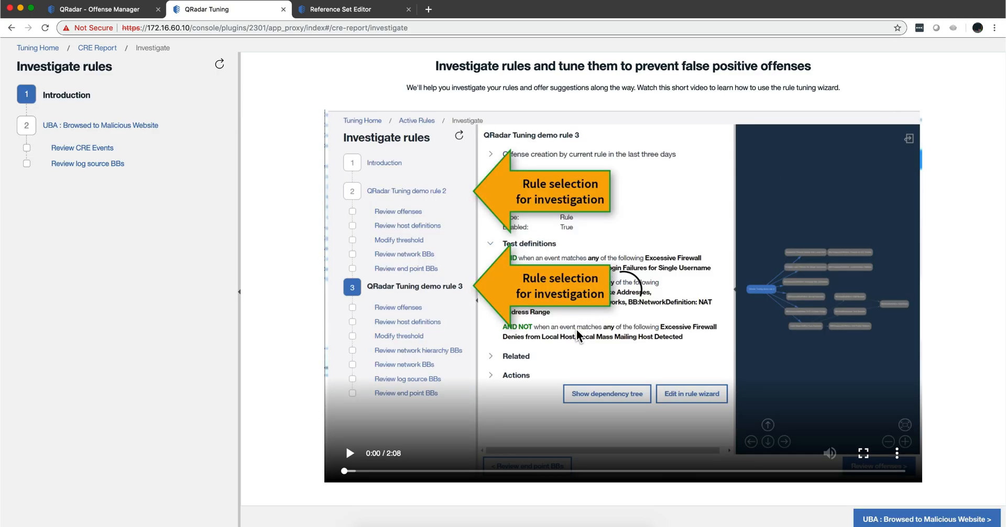
left_click(101, 125)
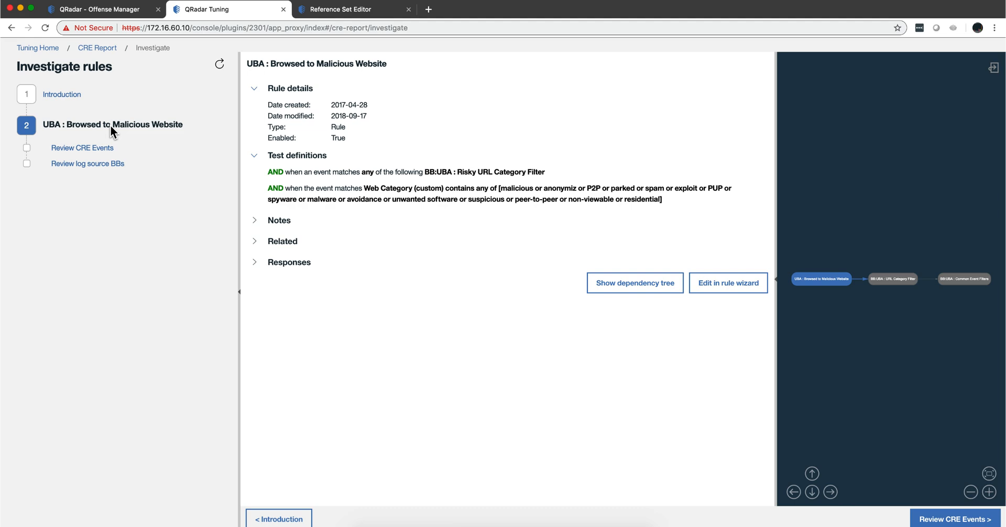
mouse_move(271, 180)
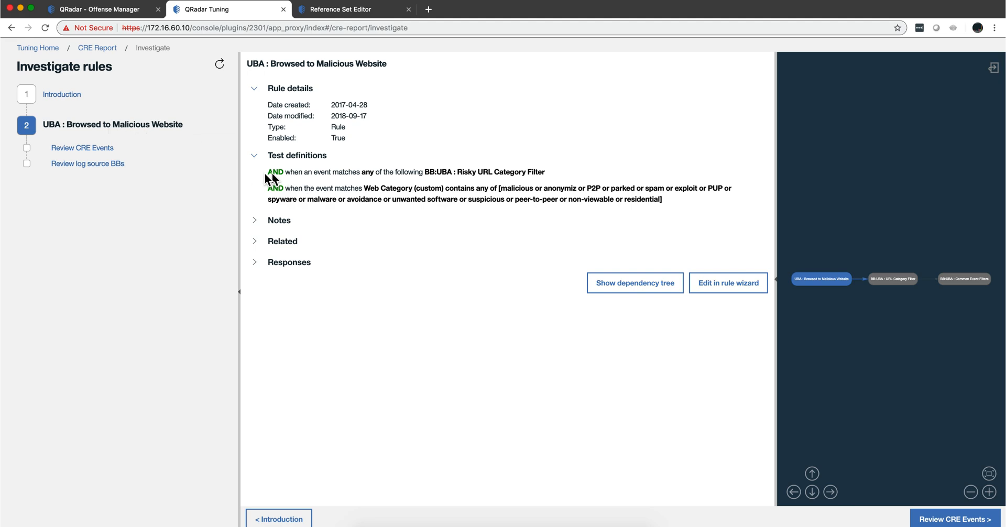
left_click(82, 148)
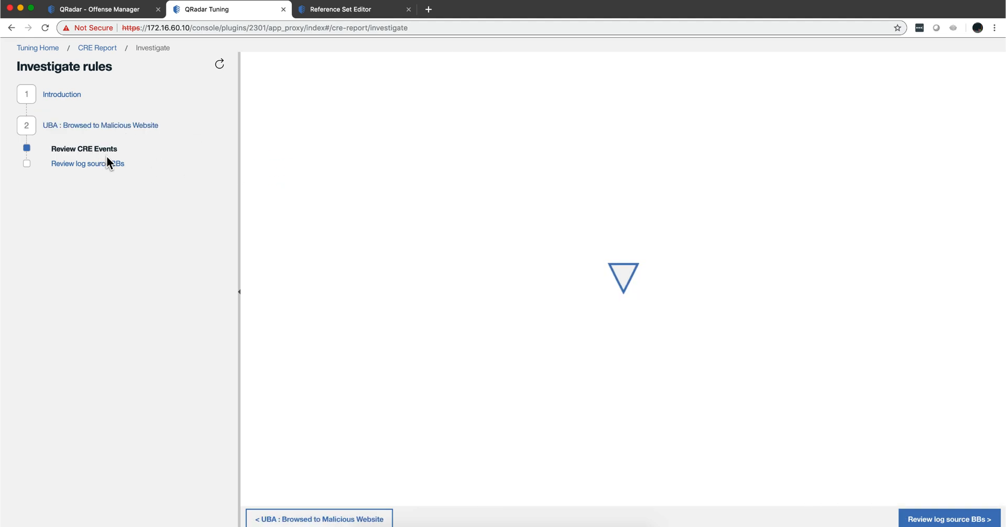
left_click(83, 149)
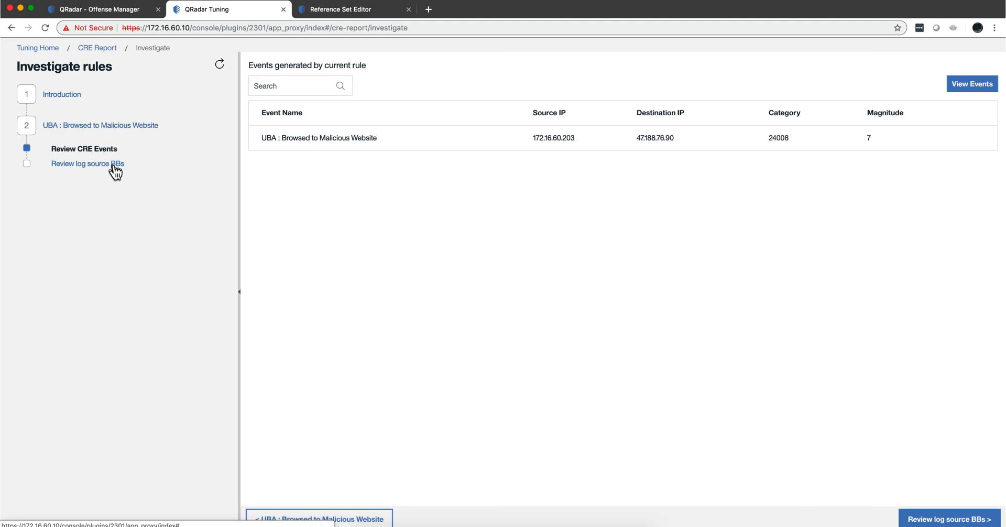
mouse_move(104, 173)
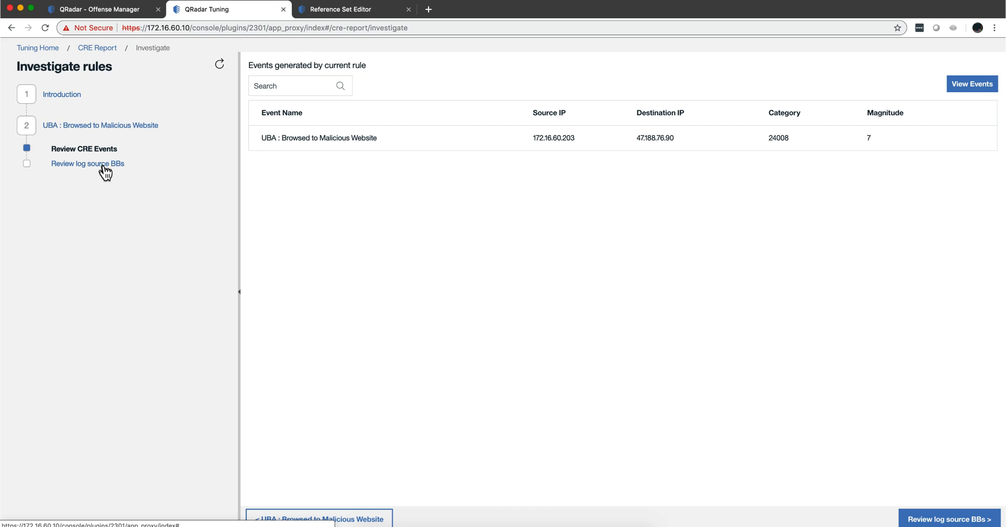
Step: Review the rule's log source BBs, starting with BB:UBA : URL Category Filter
left_click(87, 164)
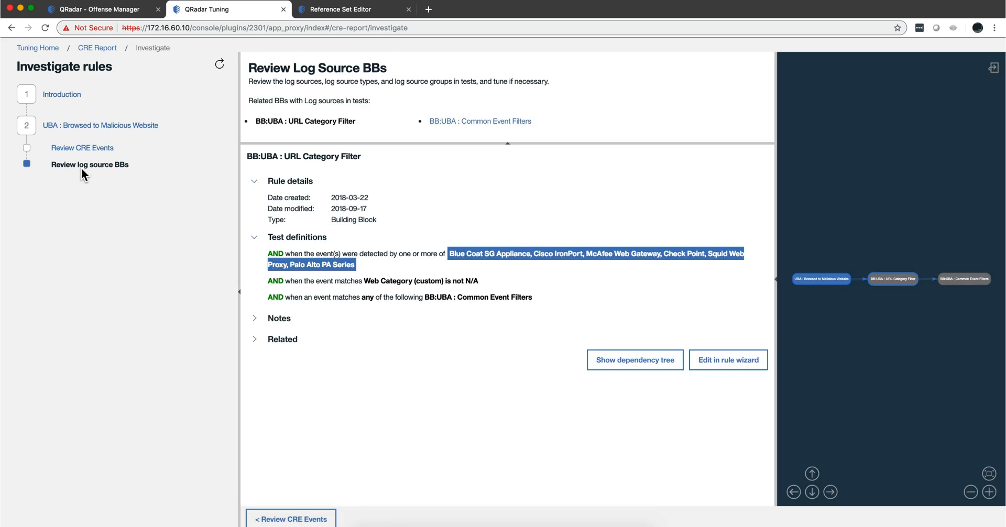
mouse_move(108, 171)
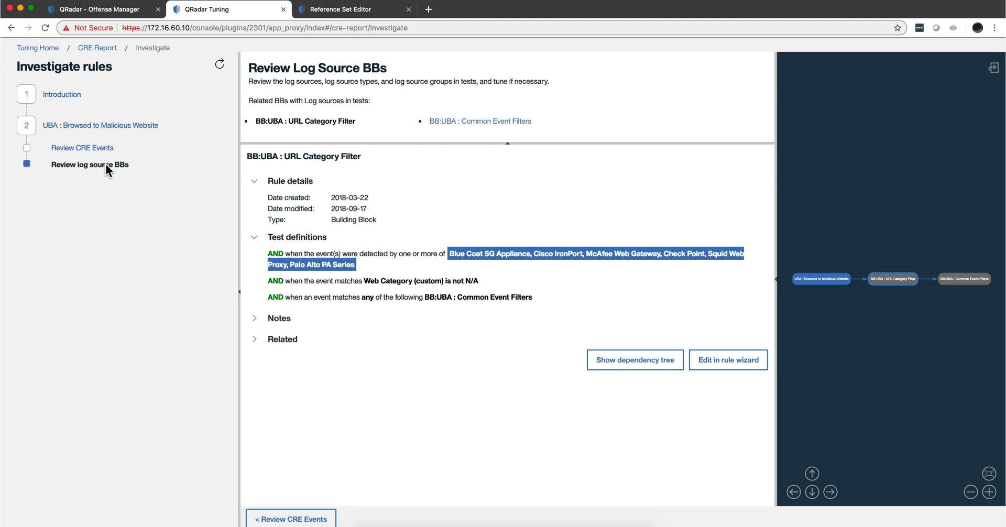
mouse_move(465, 293)
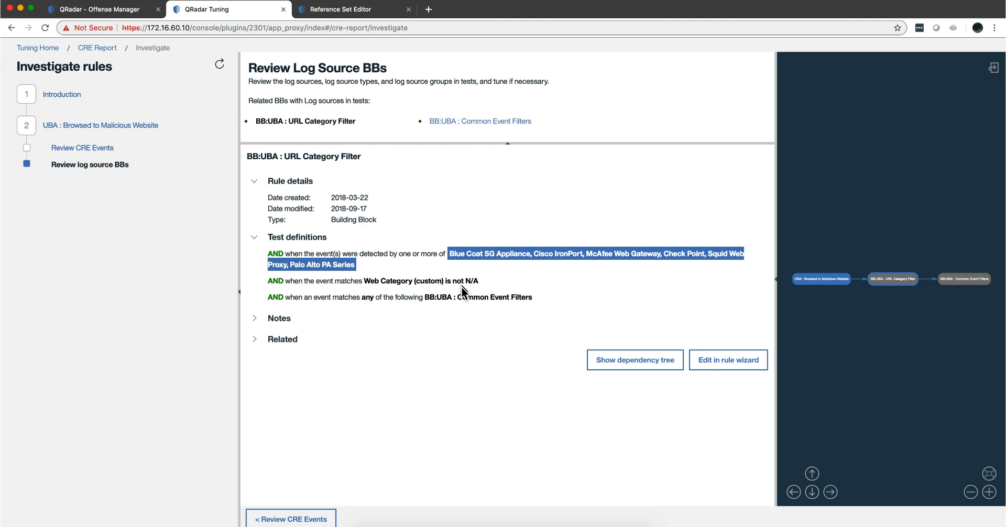
mouse_move(492, 331)
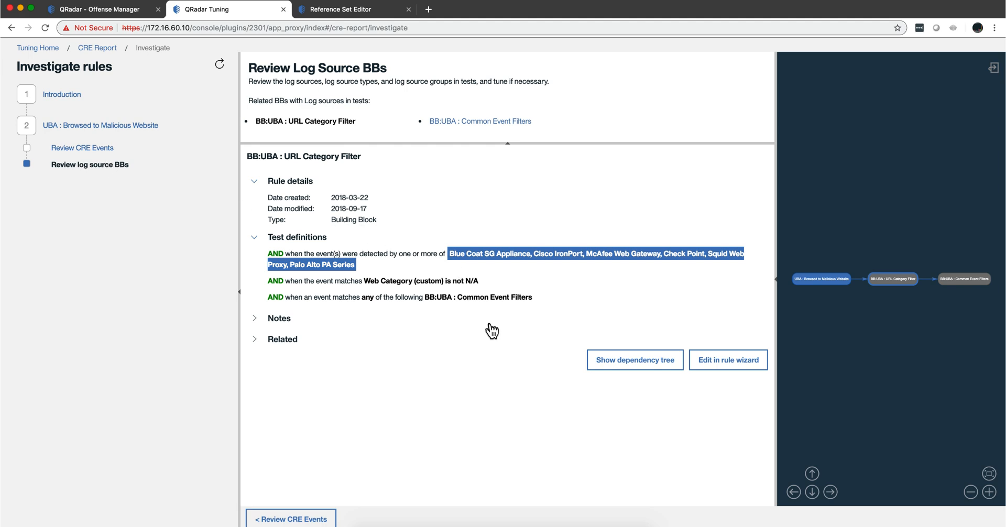
mouse_move(505, 332)
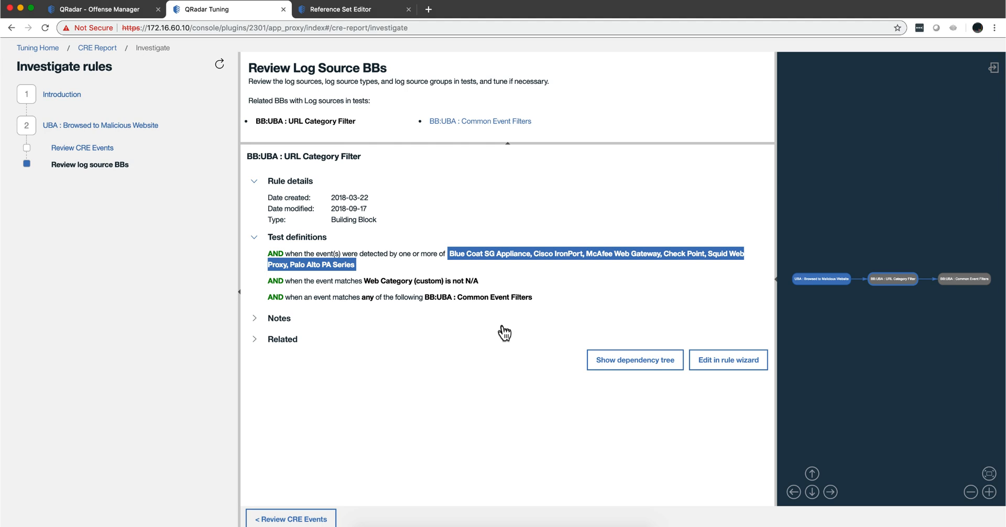
mouse_move(485, 263)
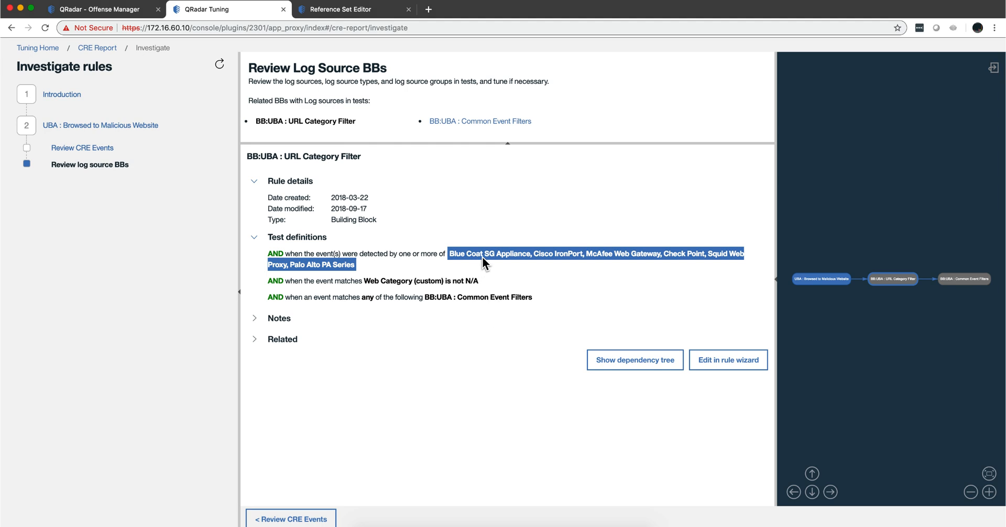
mouse_move(559, 276)
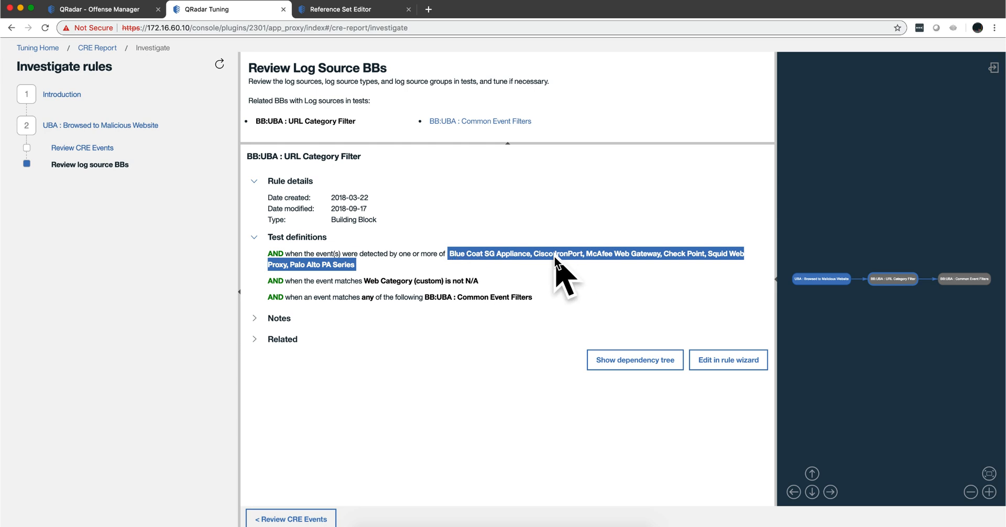
mouse_move(495, 253)
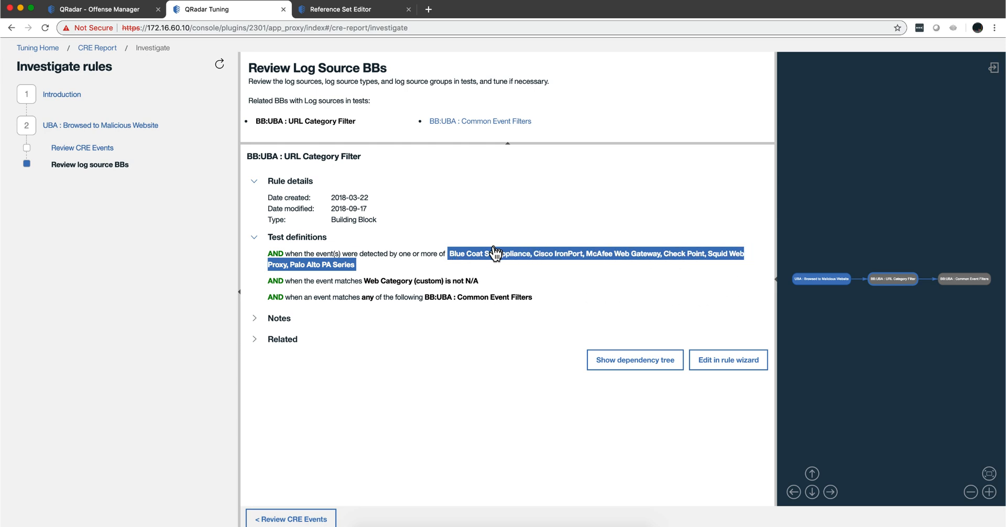
mouse_move(490, 260)
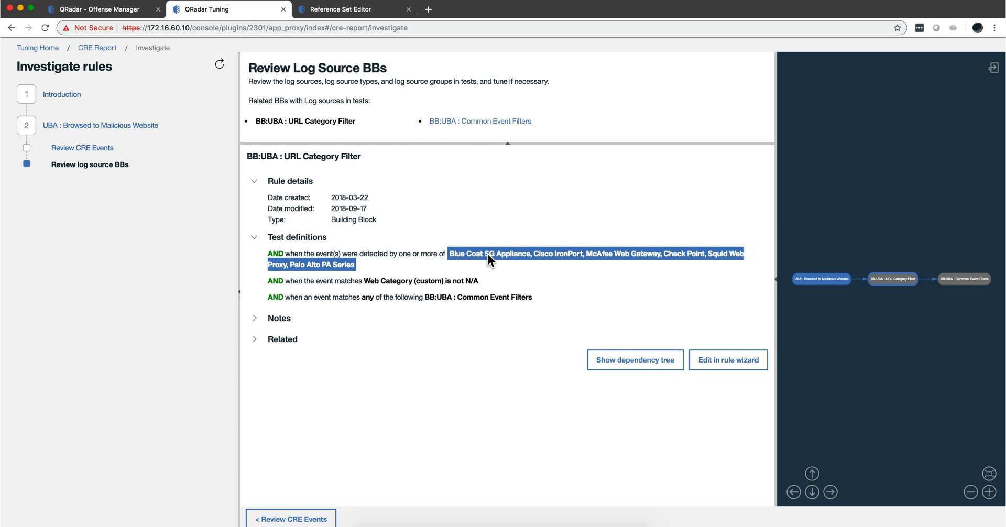